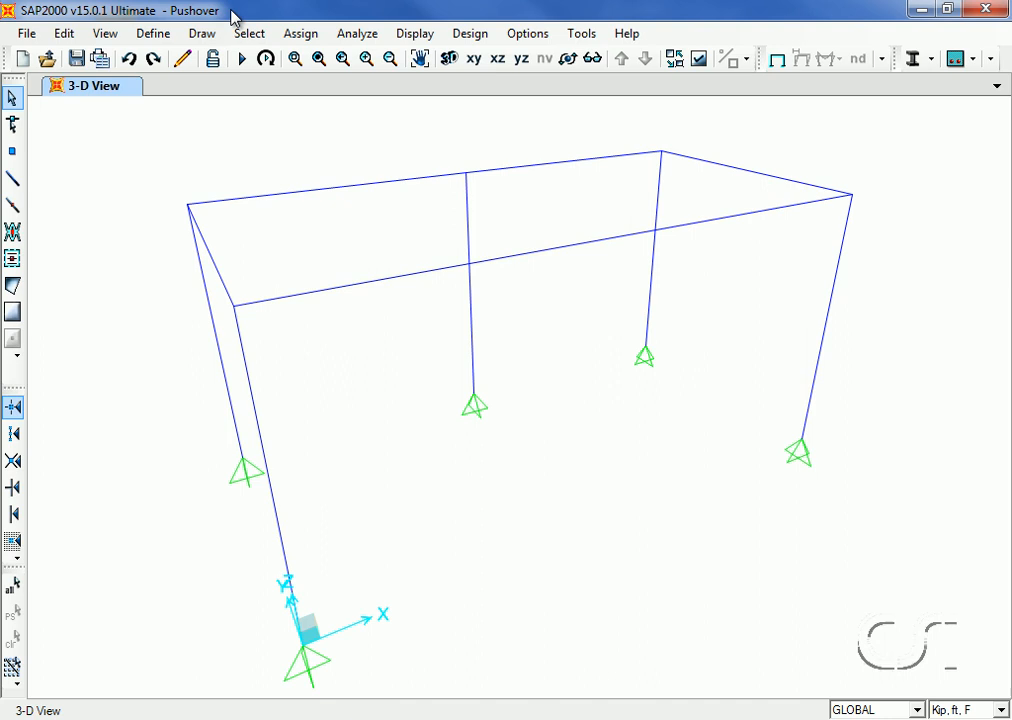
Bring up the Set Load Cases to Run dialog via Analyze > Run Analysis.
left_click(357, 33)
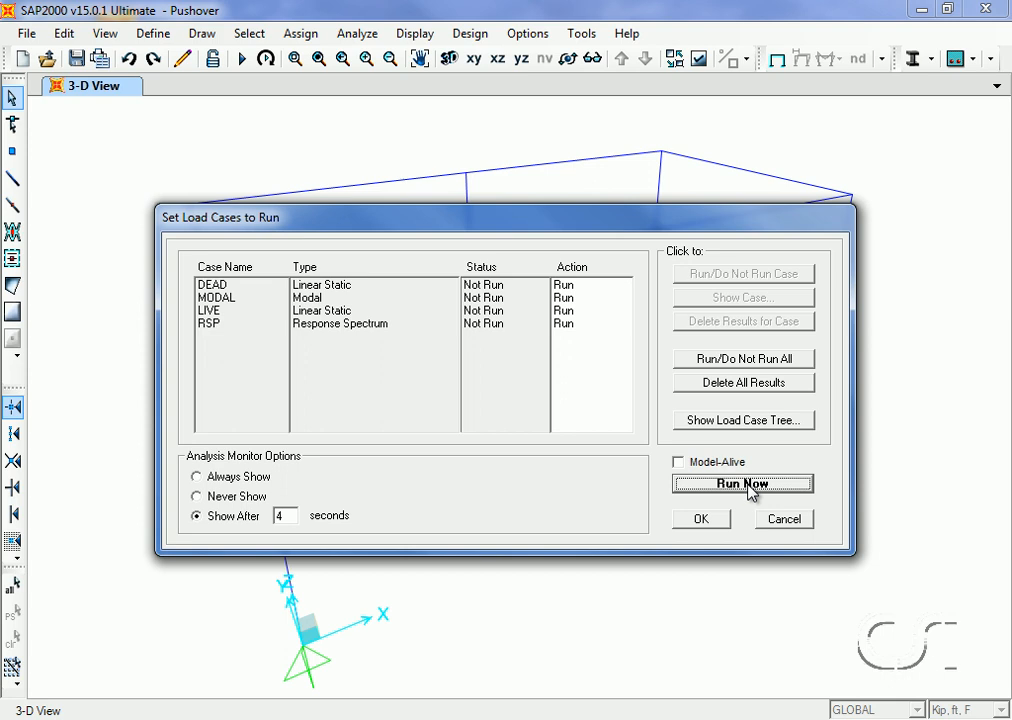
Run the analysis for the DEAD, MODAL, LIVE and RSP load cases.
left_click(742, 484)
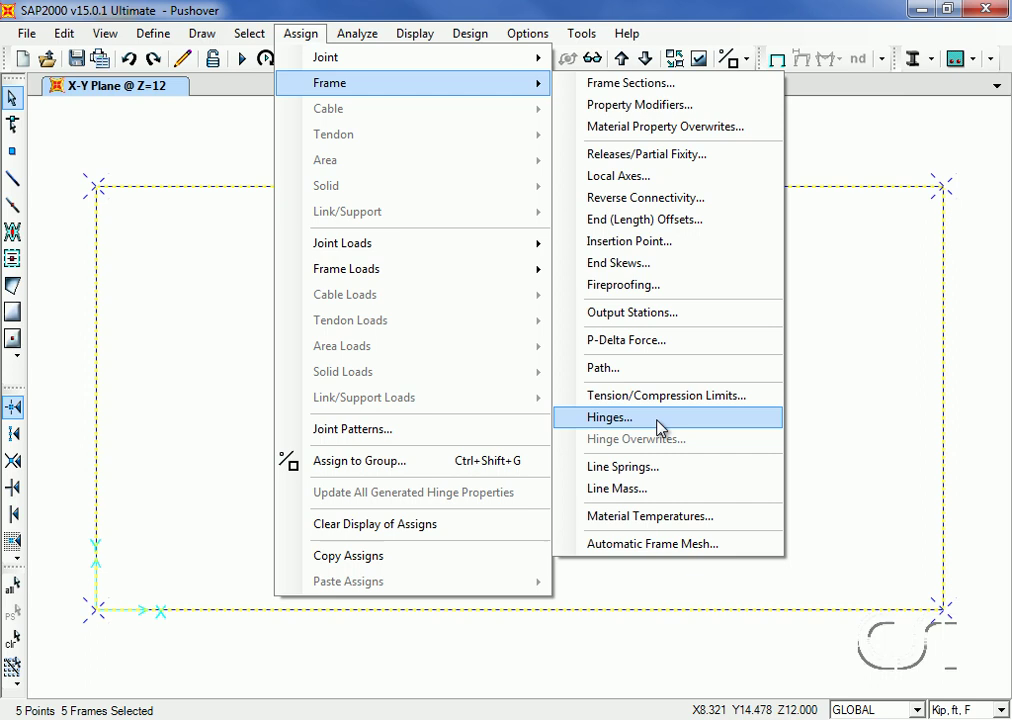
Assign Auto M3 hinges from FEMA 356 Table 5-6 Steel Beams - Flexure at relative distances 0 and 1.
left_click(608, 417)
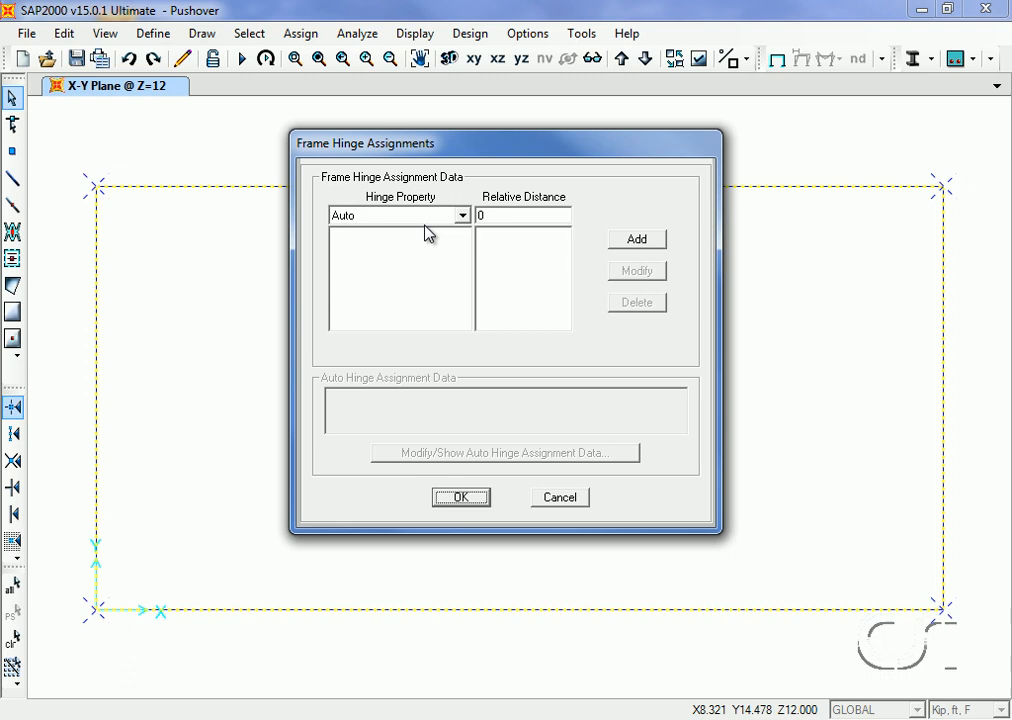
mouse_move(637, 245)
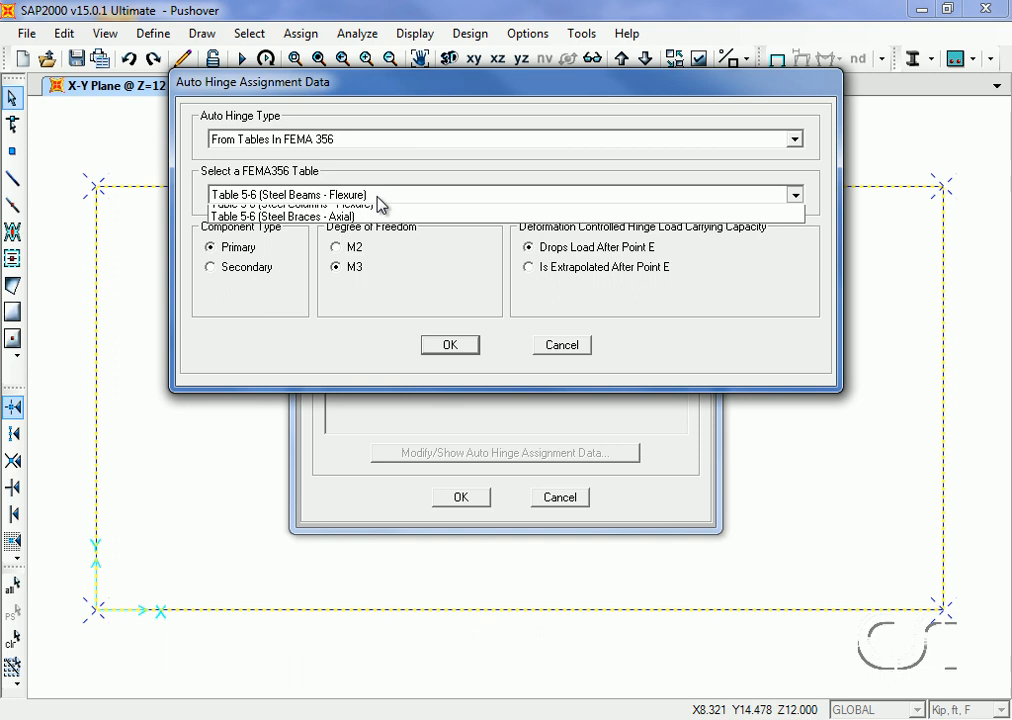
left_click(300, 194)
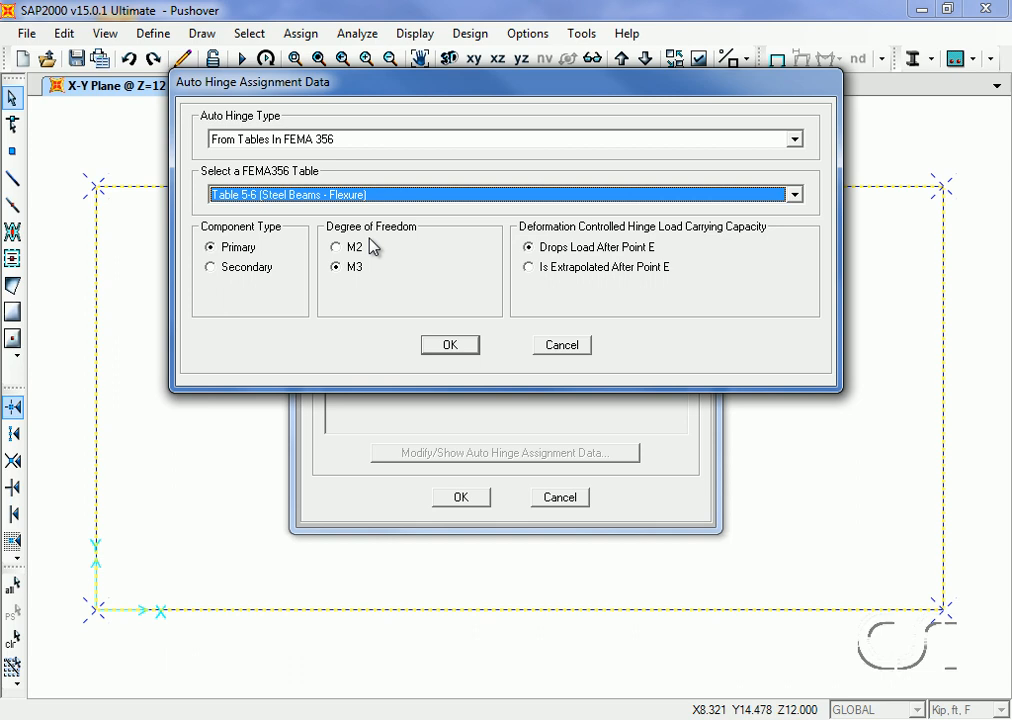
left_click(449, 344)
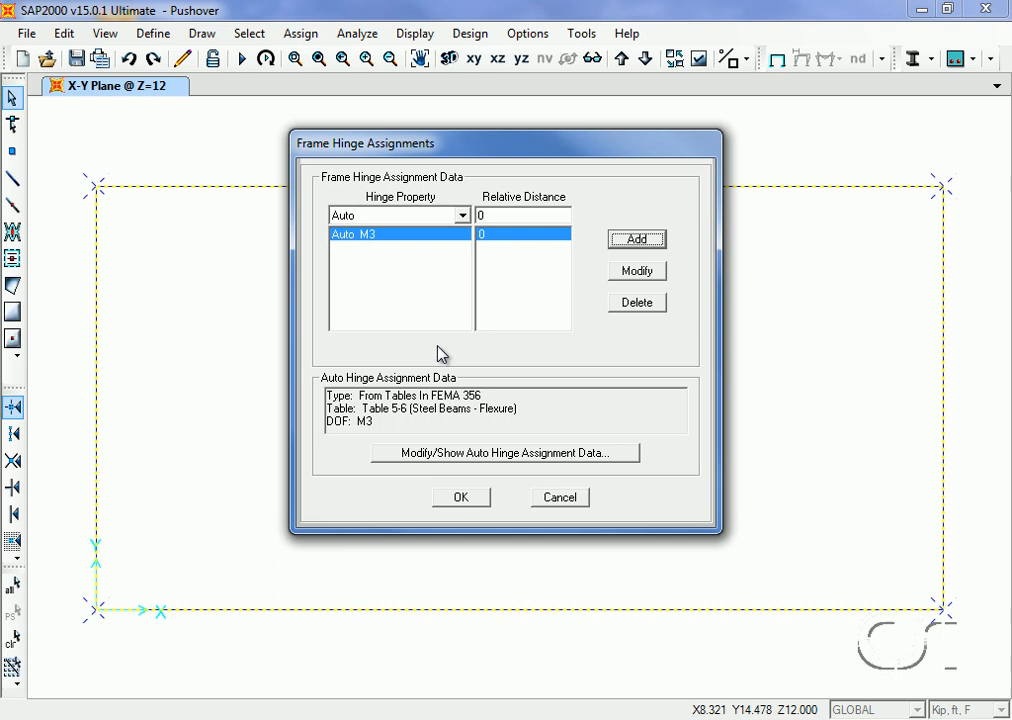
left_click(505, 453)
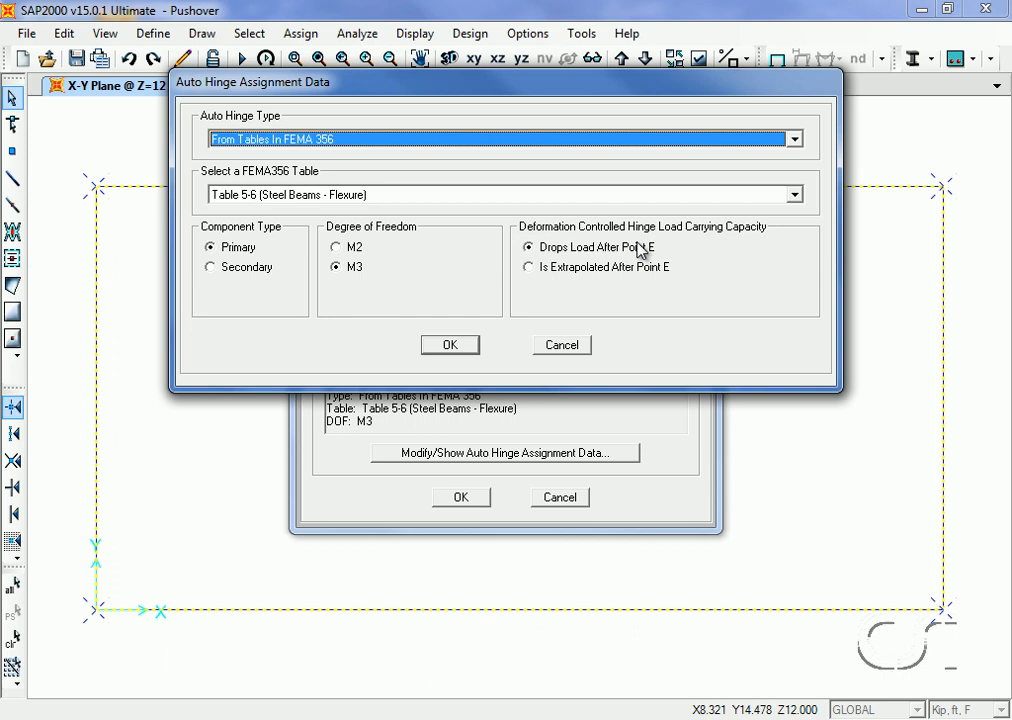
left_click(450, 344)
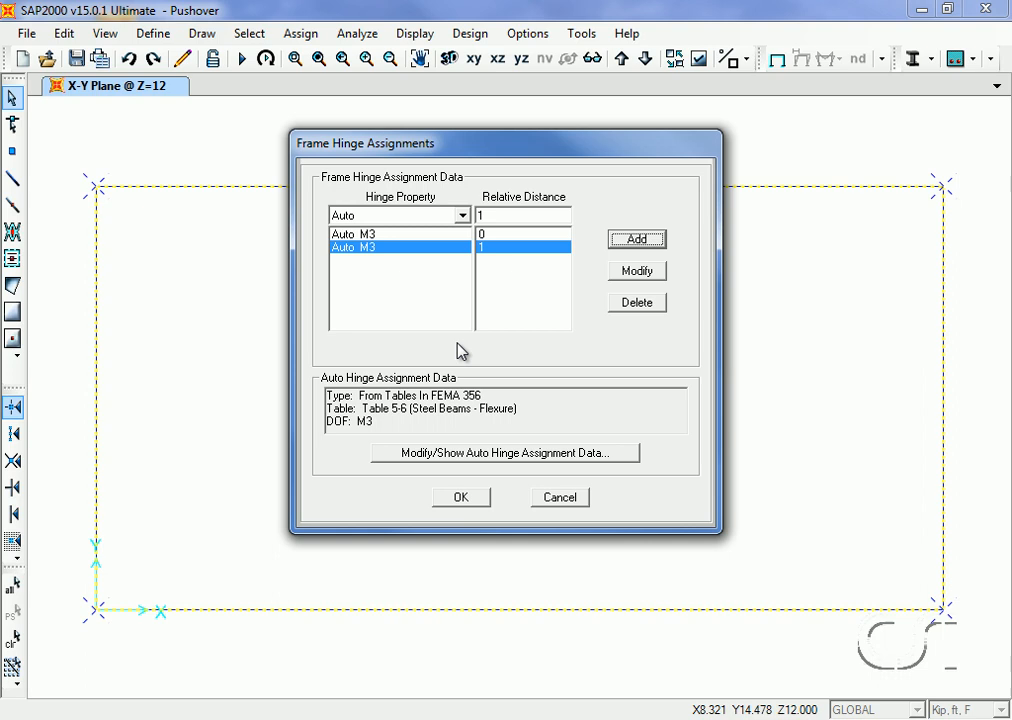
left_click(461, 497)
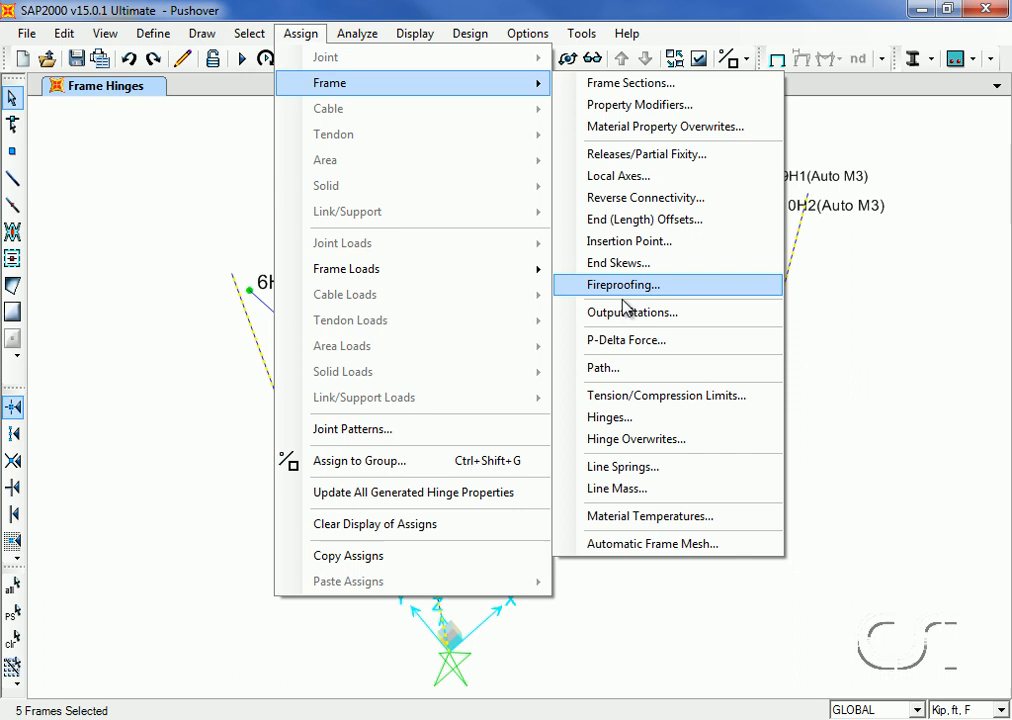
Assign Auto M3 hinges from FEMA 356 Table 5-6 Steel Columns - Flexure at relative distances 0 and 1.
left_click(610, 417)
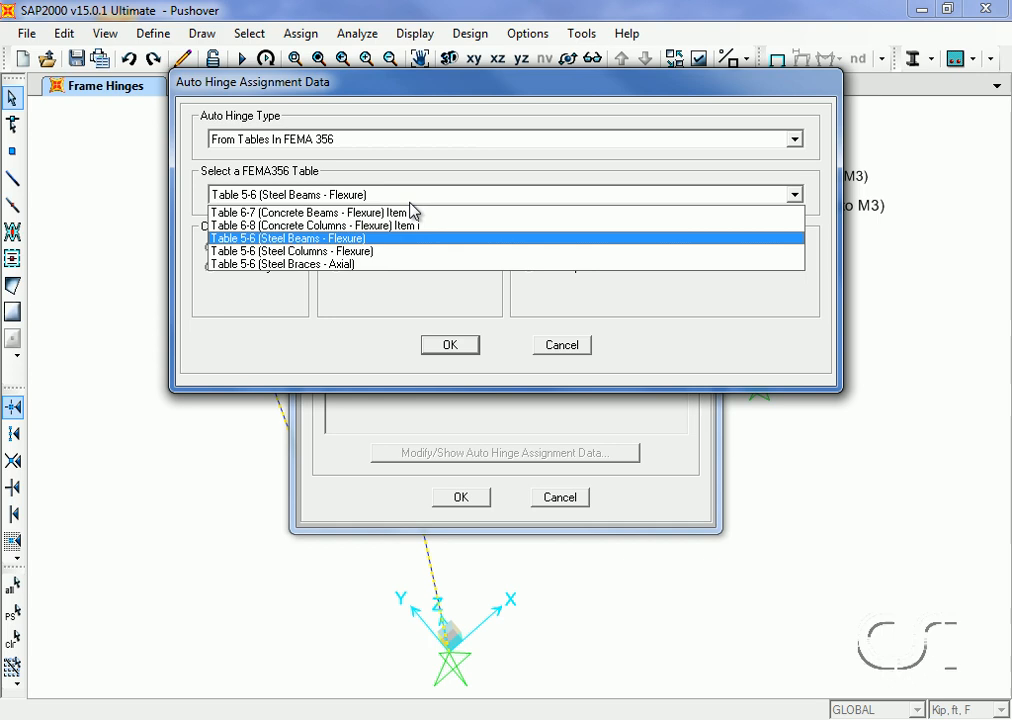
left_click(288, 251)
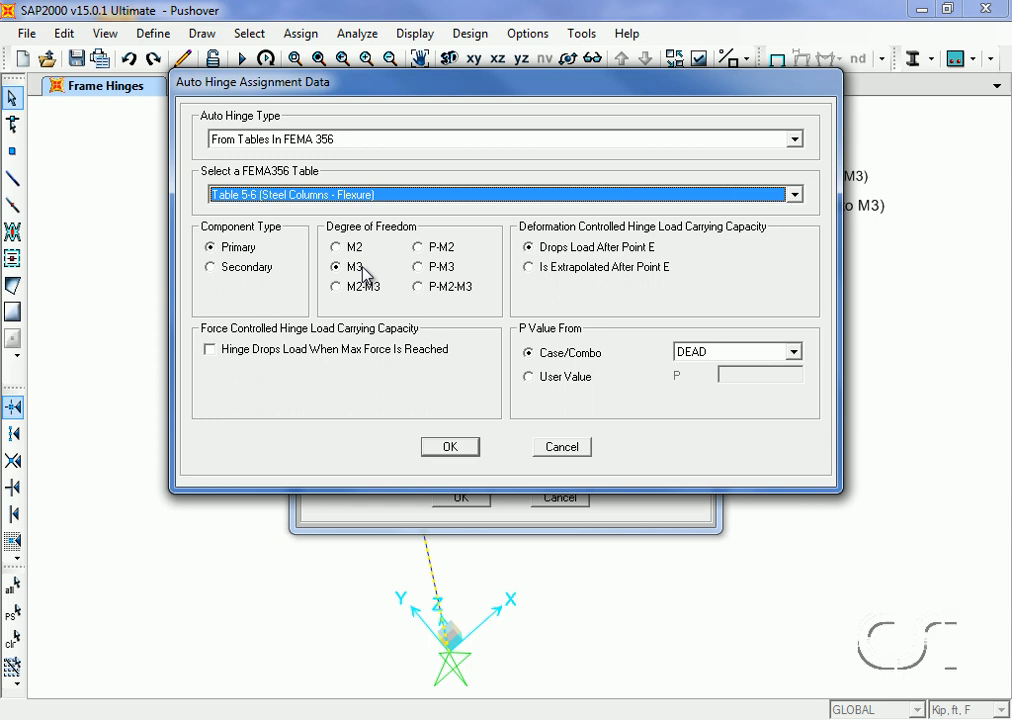
left_click(450, 446)
type("1")
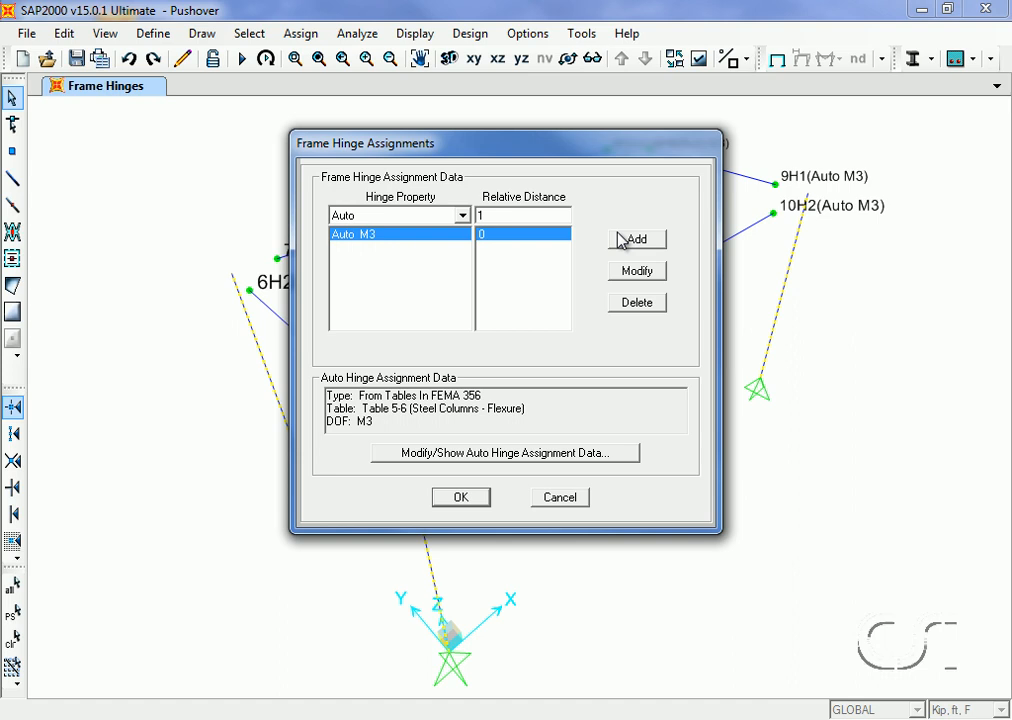
left_click(636, 239)
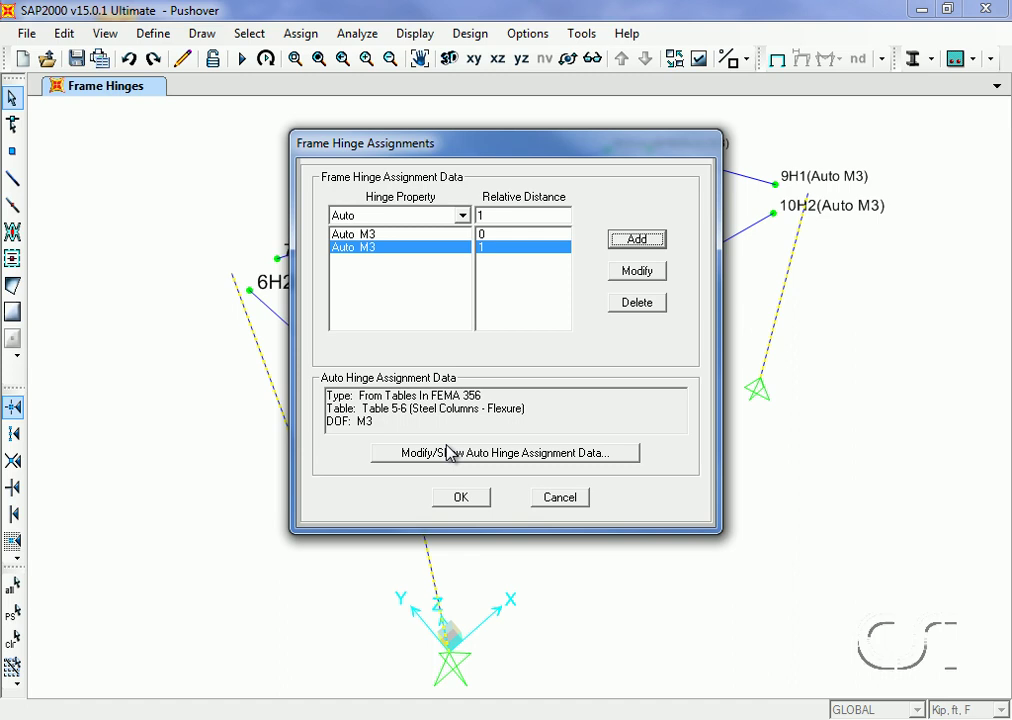
left_click(461, 497)
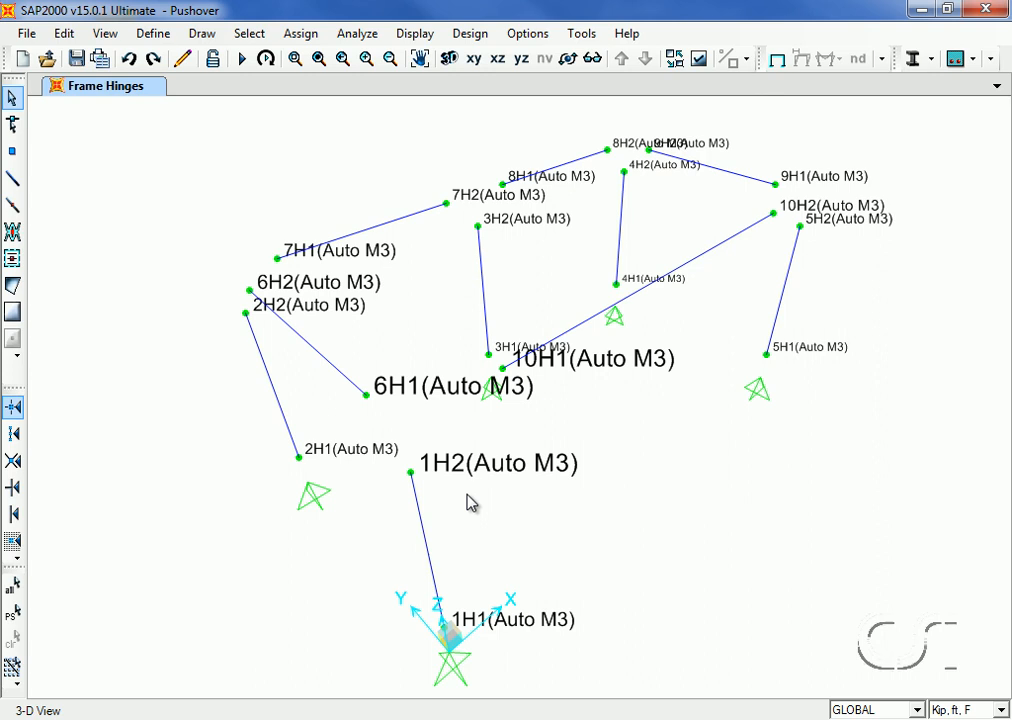
Review the generated 6H1 Moment M3 hinge property with Show Generated Props, then cancel without changes.
left_click(152, 33)
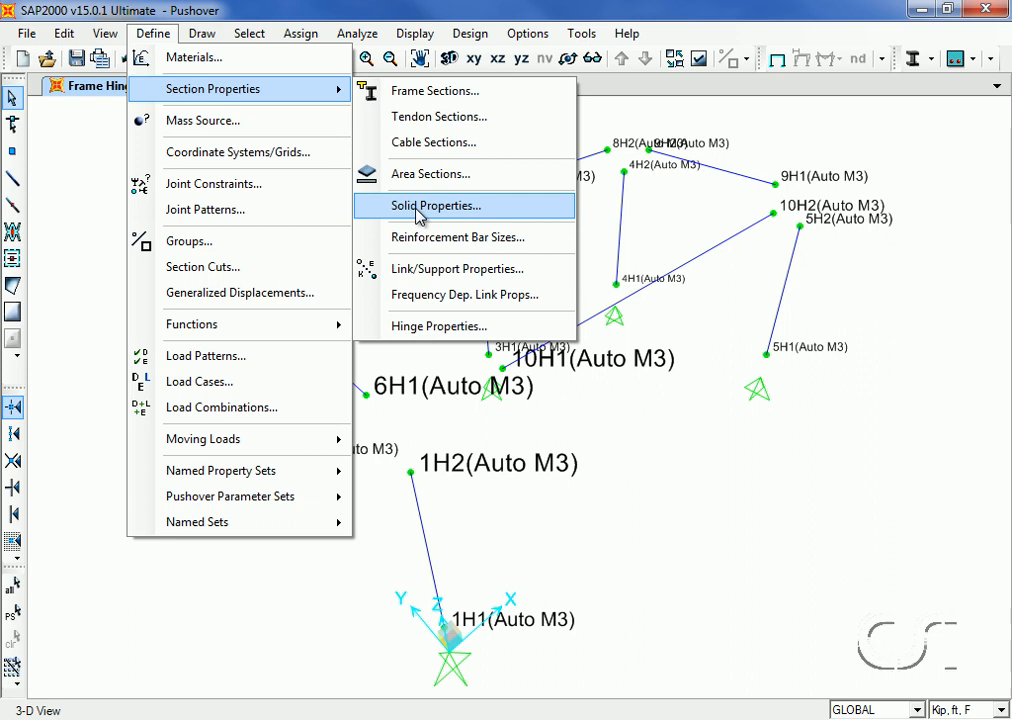
left_click(438, 325)
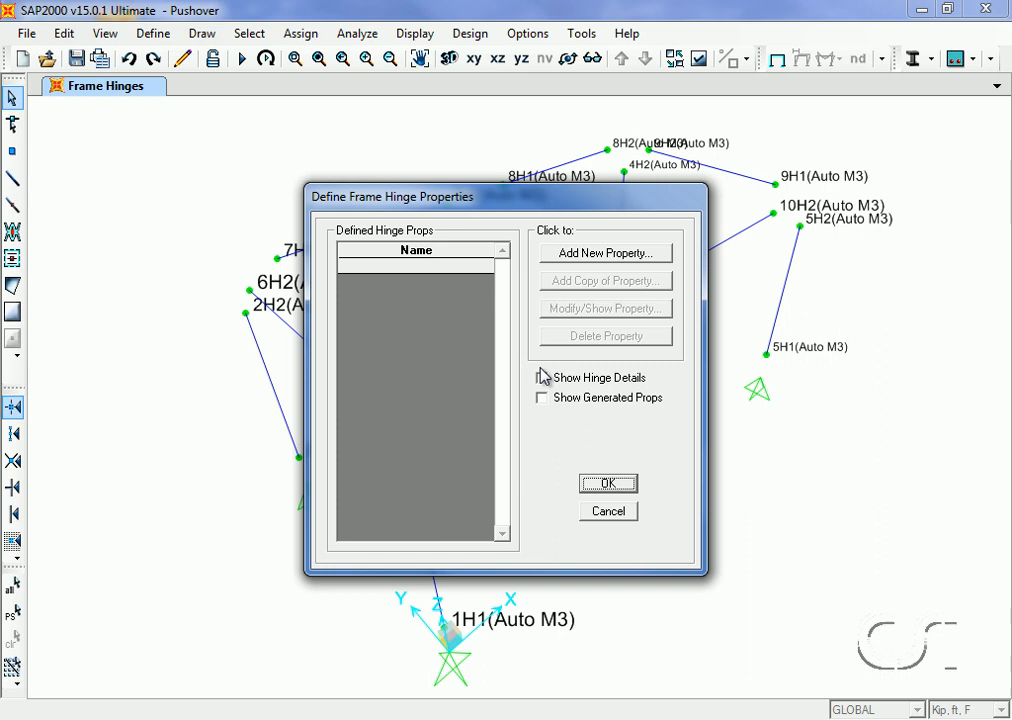
left_click(604, 252)
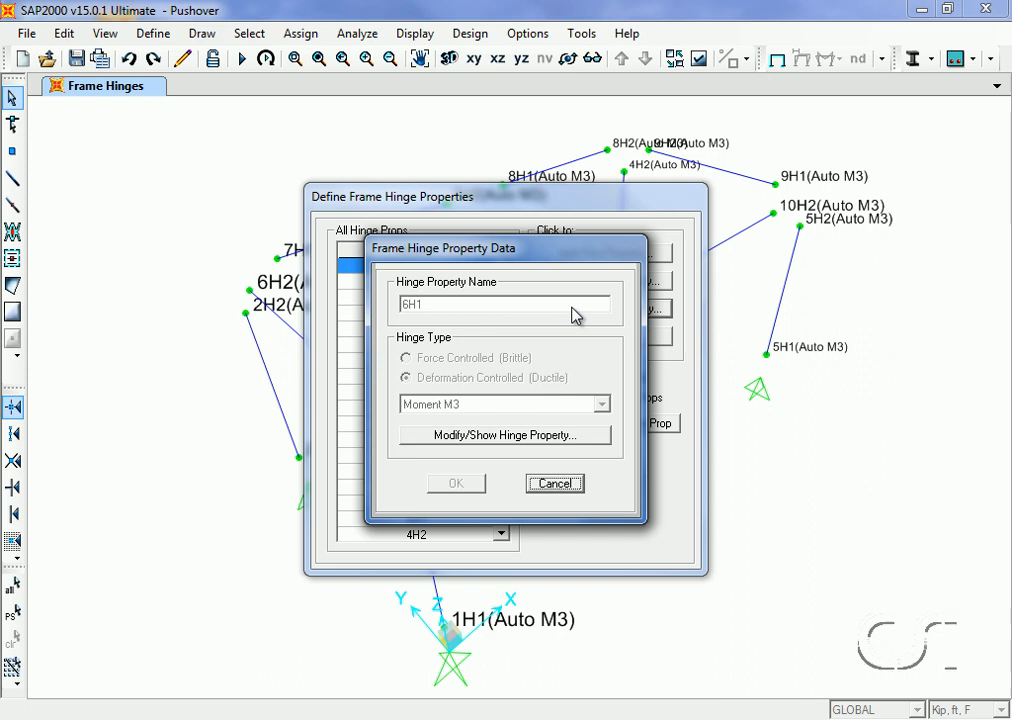
left_click(504, 435)
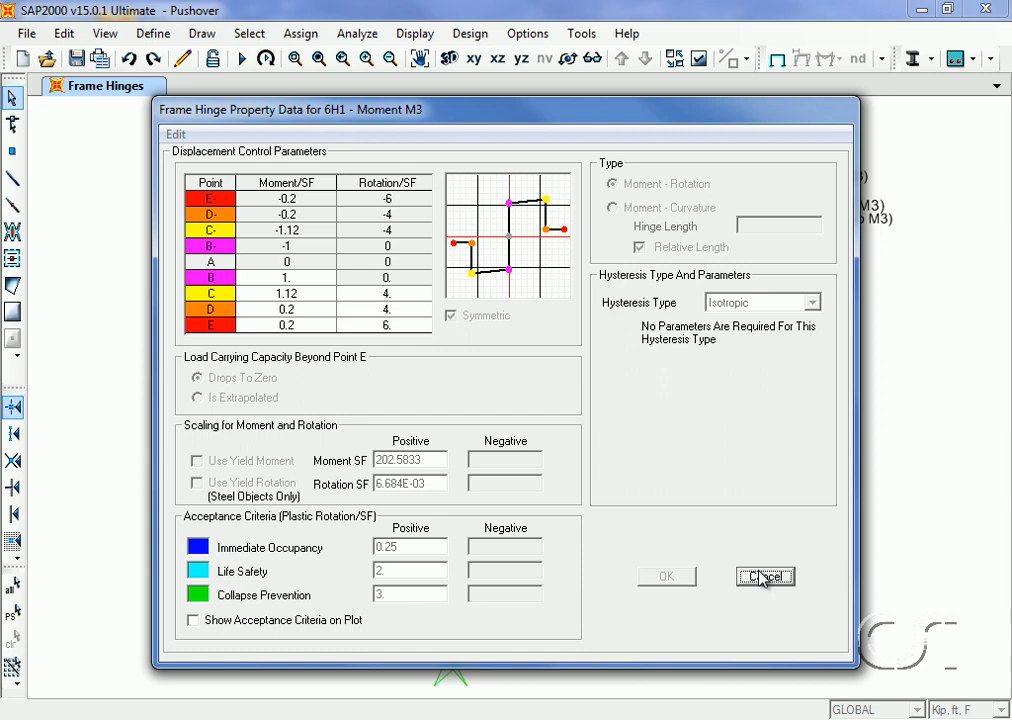
left_click(765, 576)
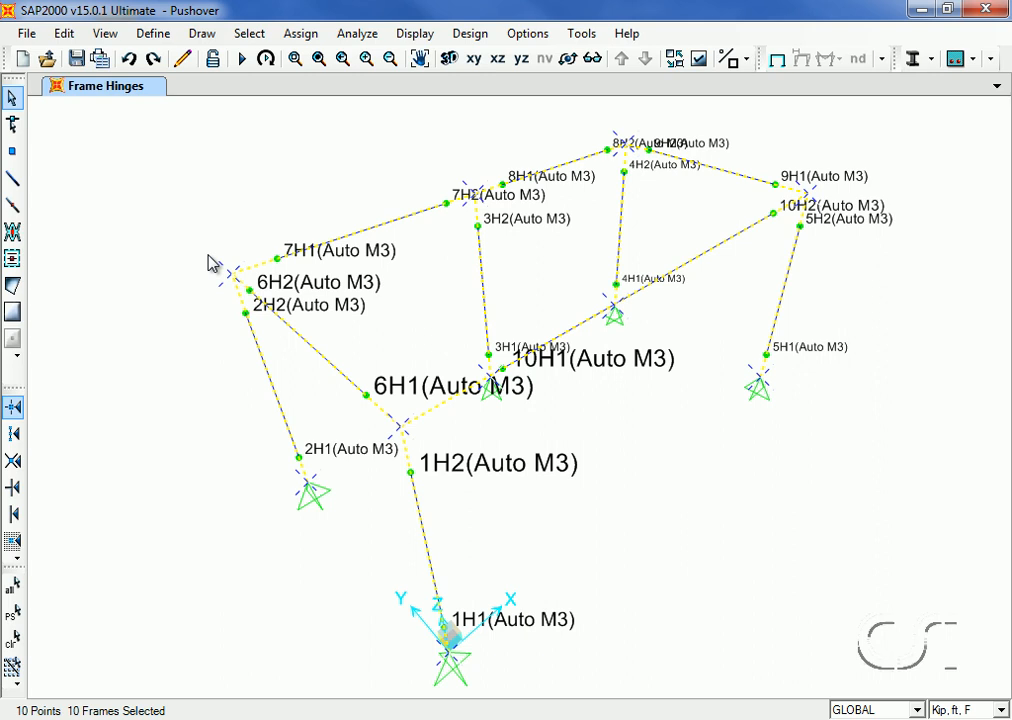
Set frame hinge overwrites to auto-subdivide at hinges with relative length 0.02.
left_click(300, 33)
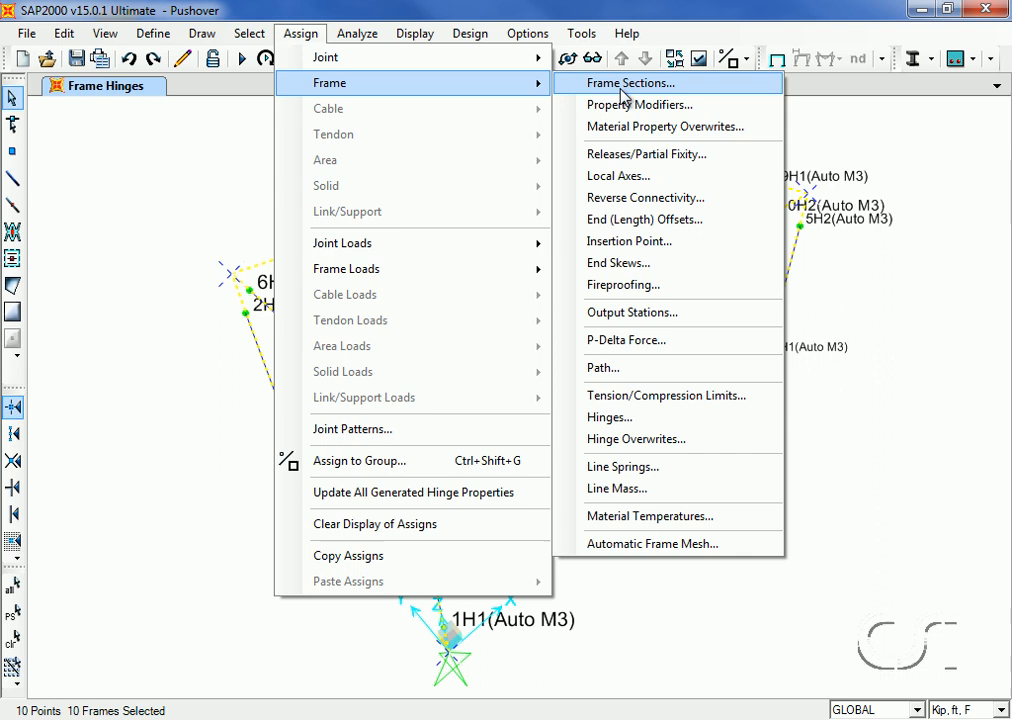
left_click(636, 439)
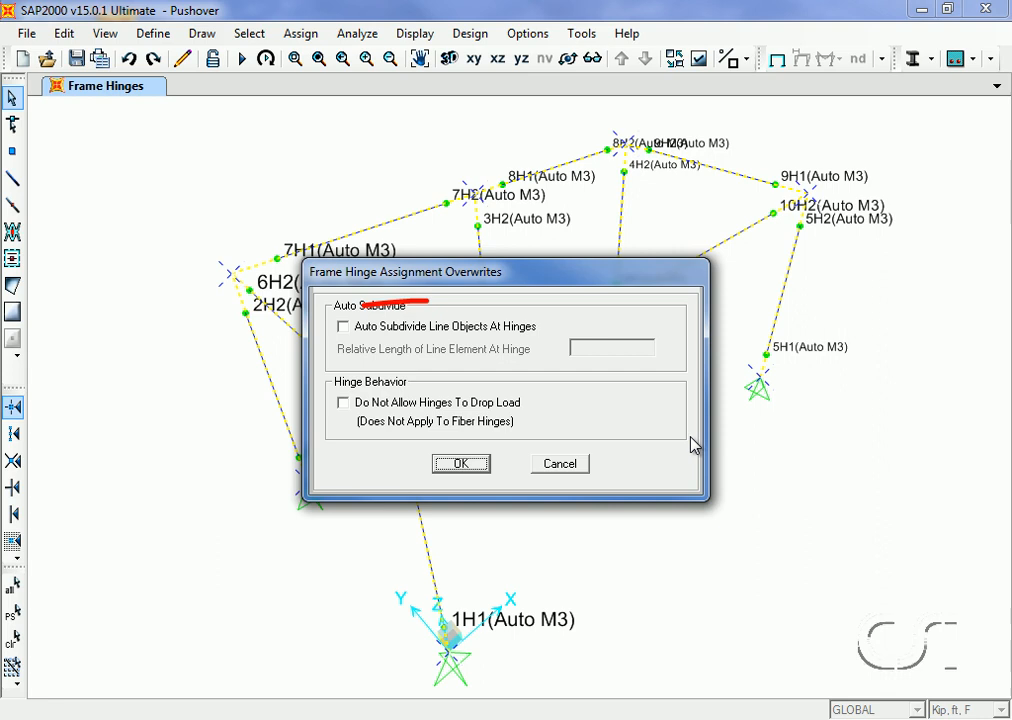
left_click(342, 326)
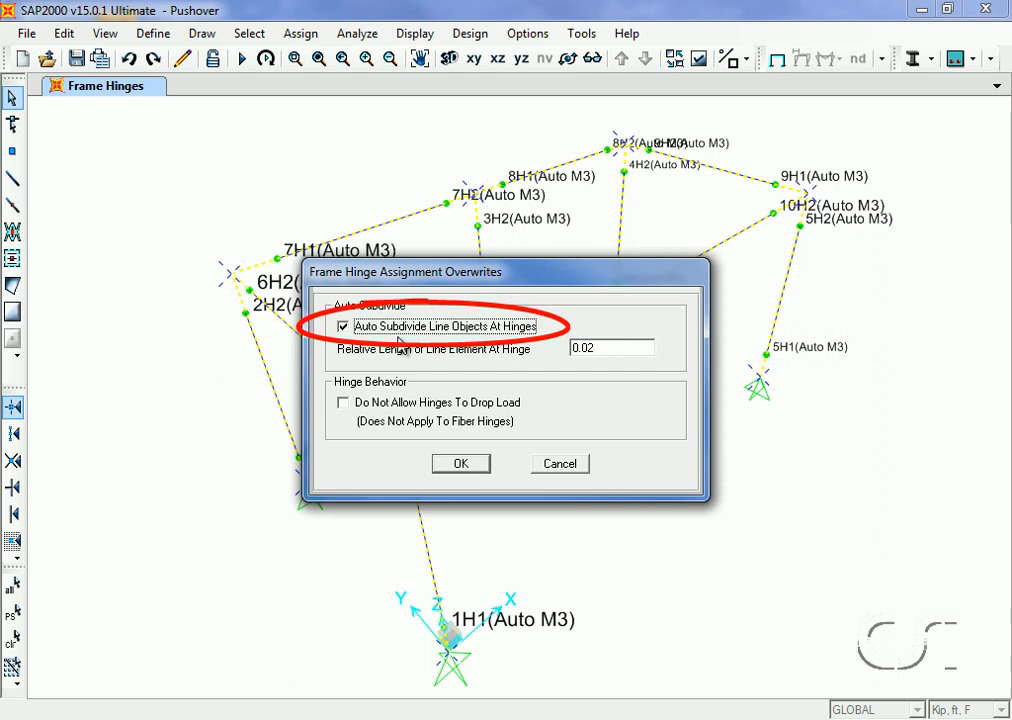
left_click(460, 463)
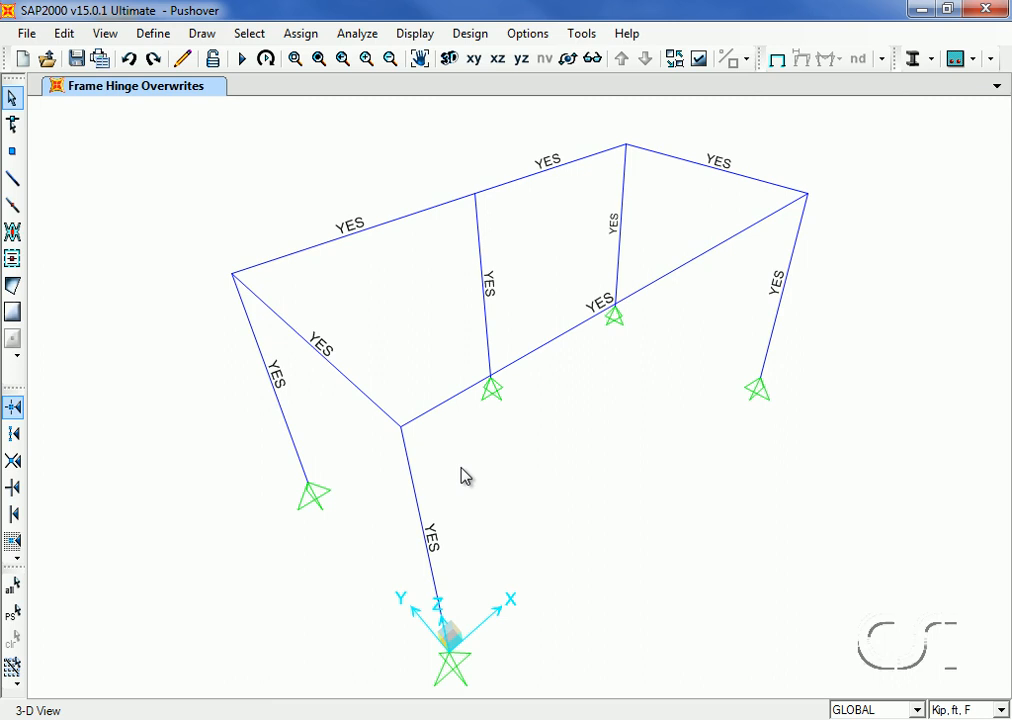
left_click(152, 33)
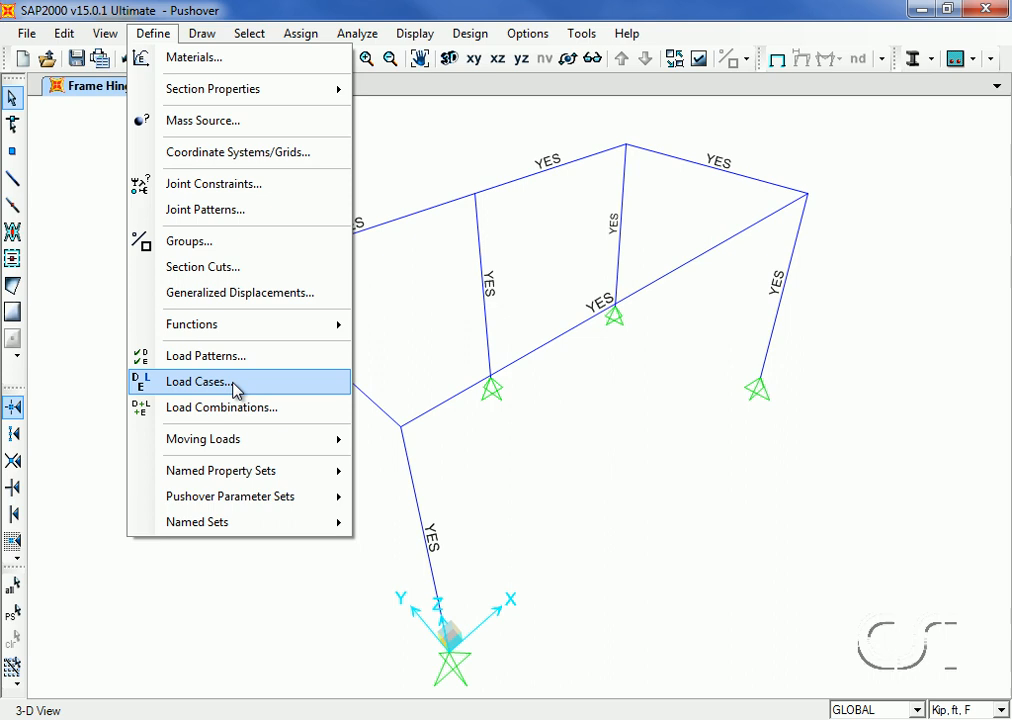
Make DEAD a nonlinear static case and add a nonlinear PUSH case continuing from DEAD.
left_click(196, 381)
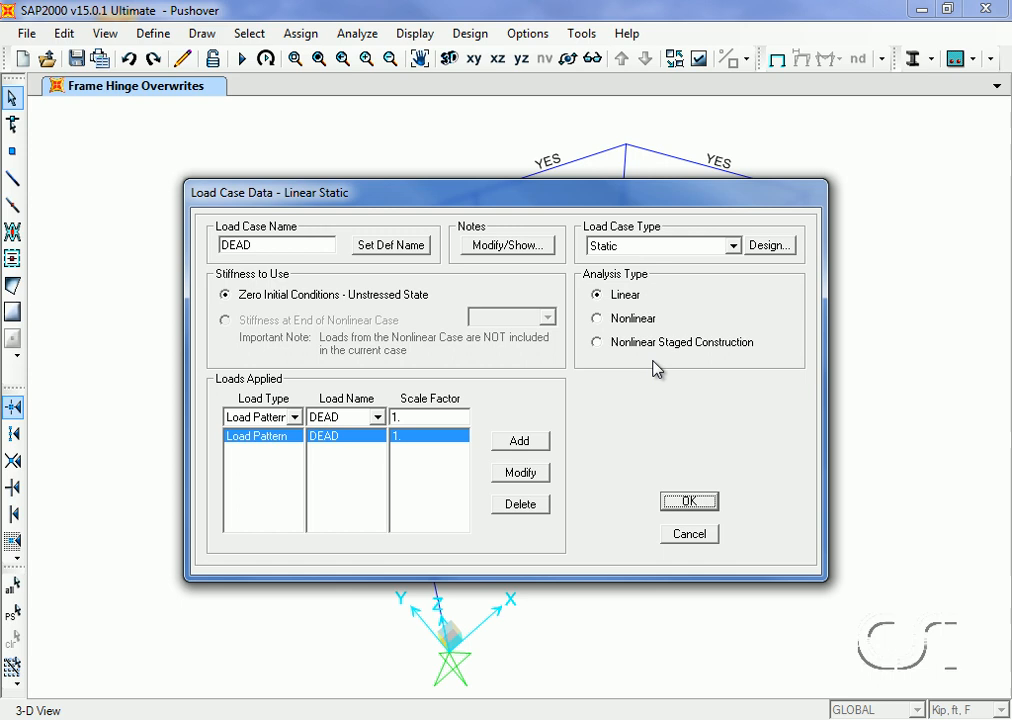
left_click(596, 318)
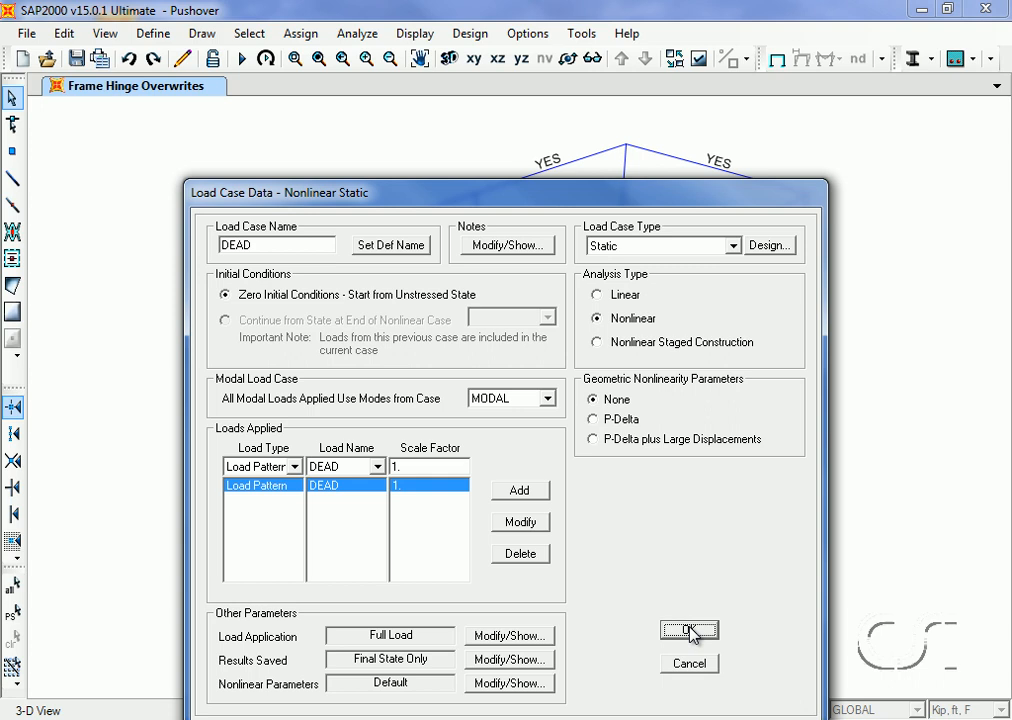
left_click(689, 631)
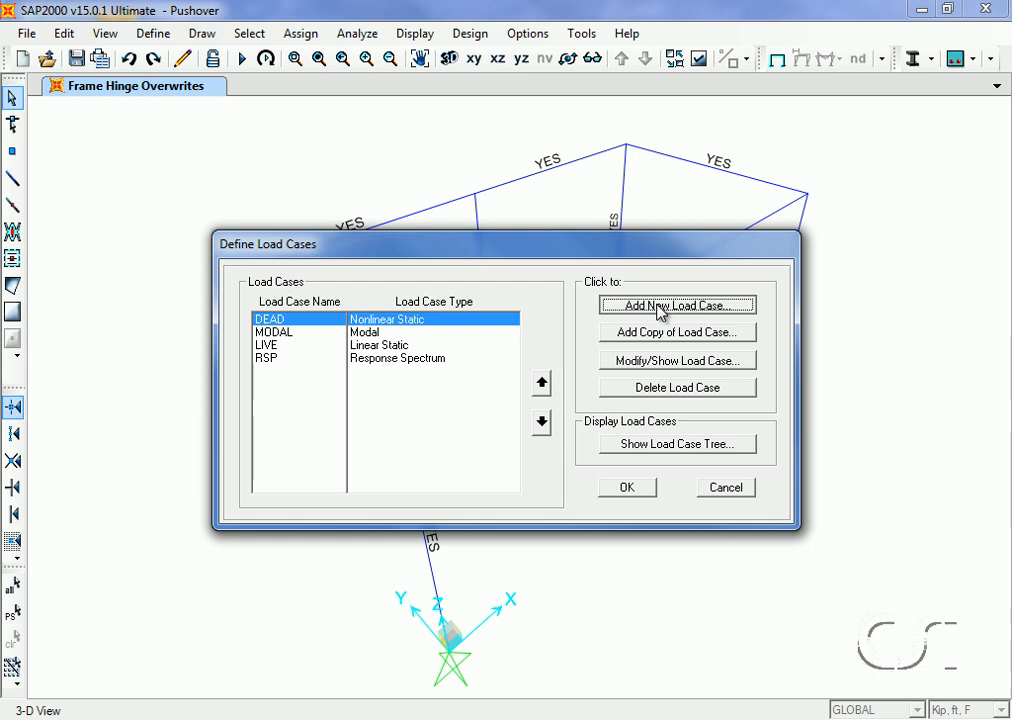
left_click(676, 304)
type("PUSH")
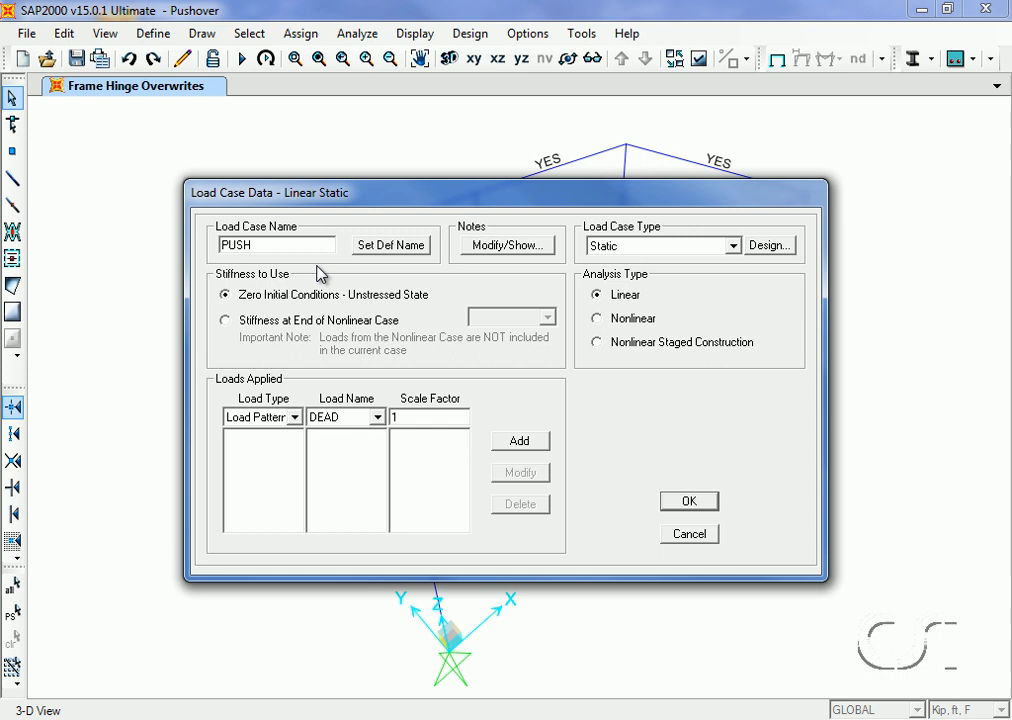
left_click(597, 318)
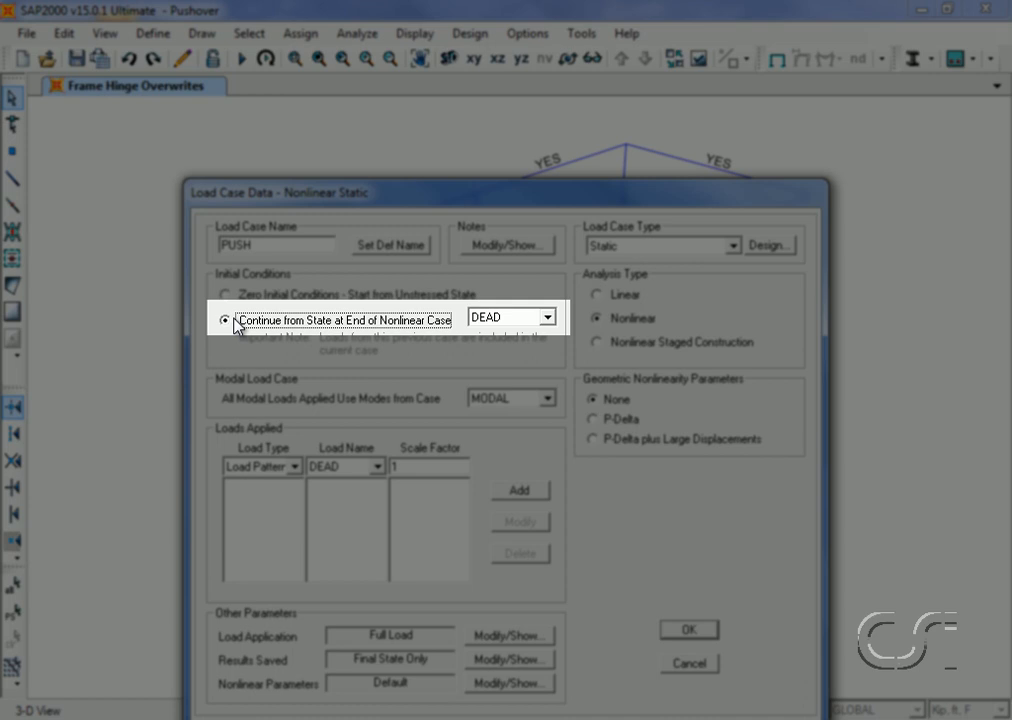
left_click(290, 466)
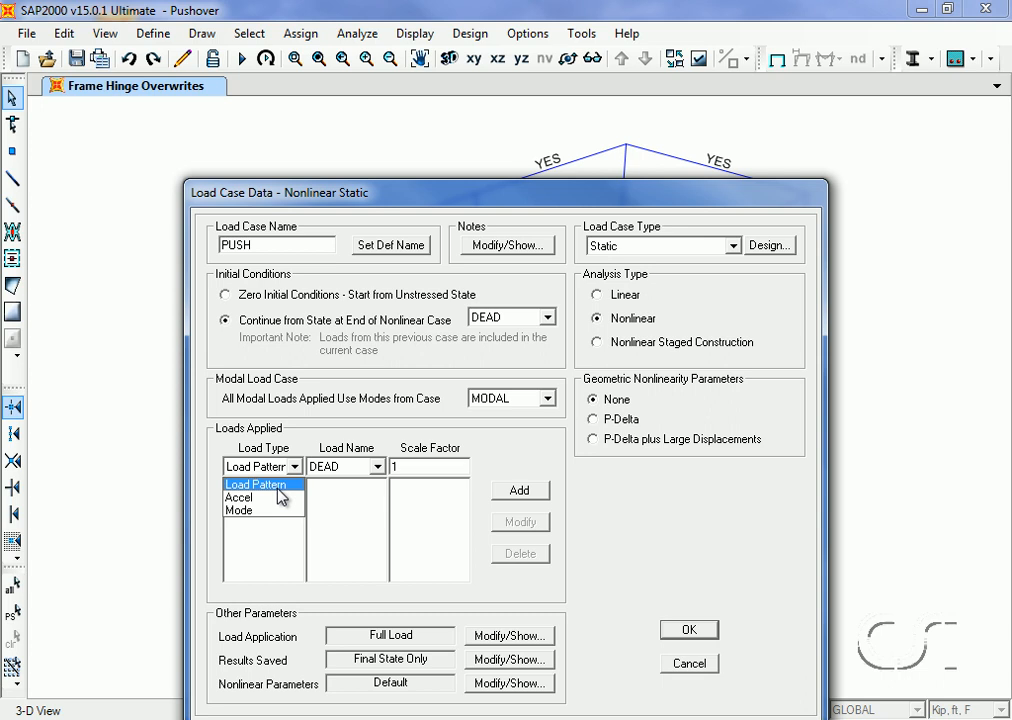
Load PUSH with Accel UX scale -1, displacement control at joint 4, results saved at multiple states.
left_click(239, 497)
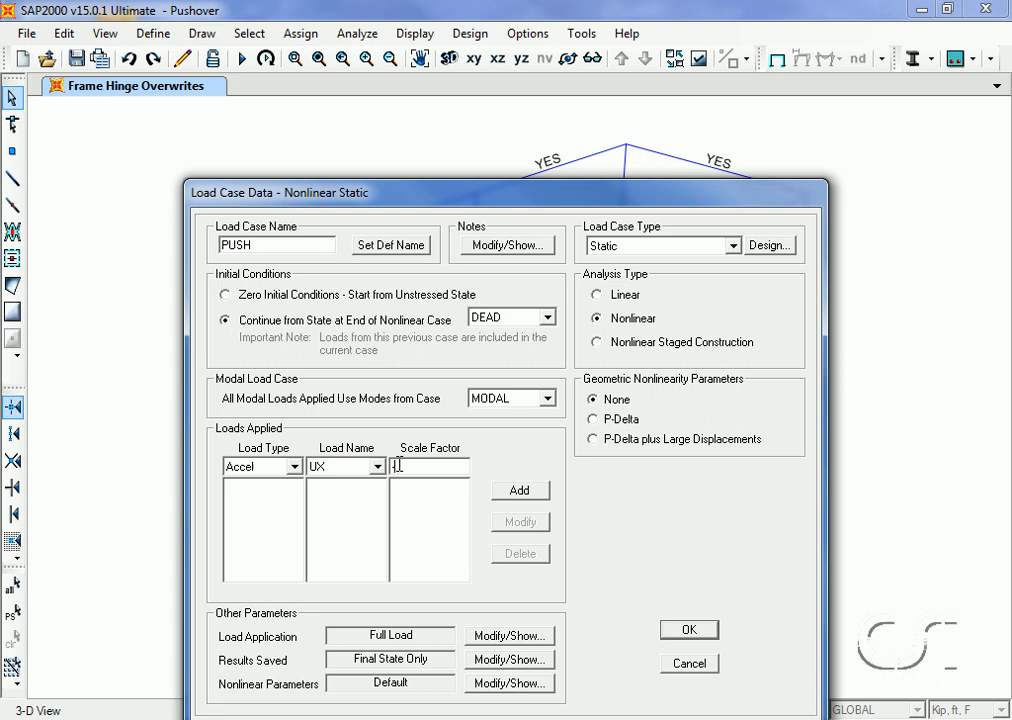
left_click(519, 490)
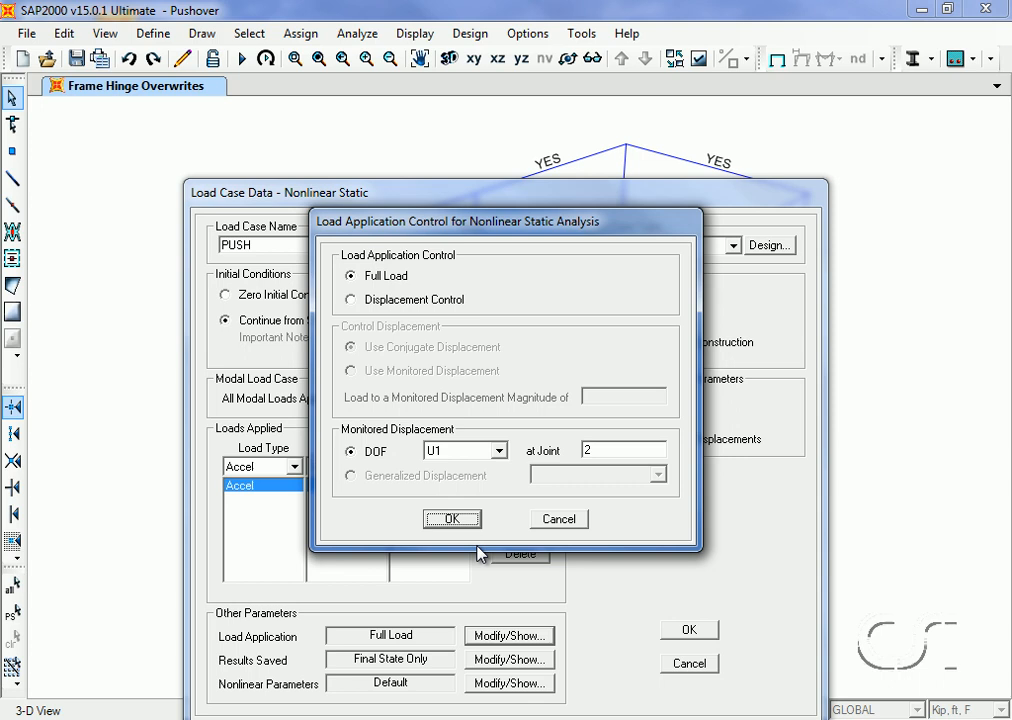
left_click(350, 299)
type("4")
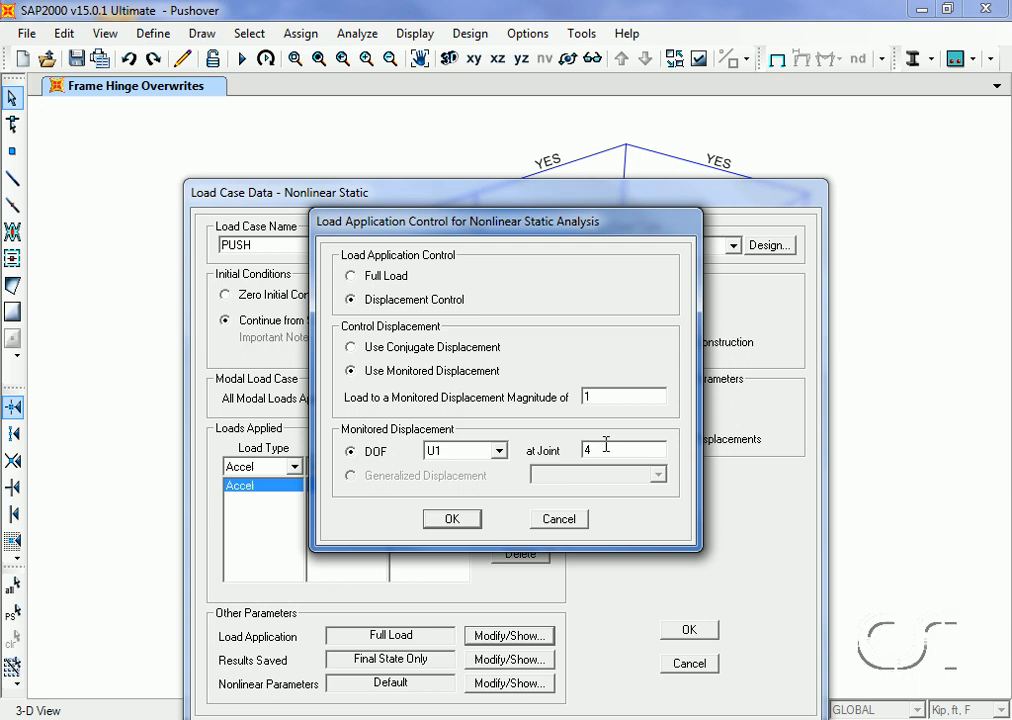
left_click(451, 518)
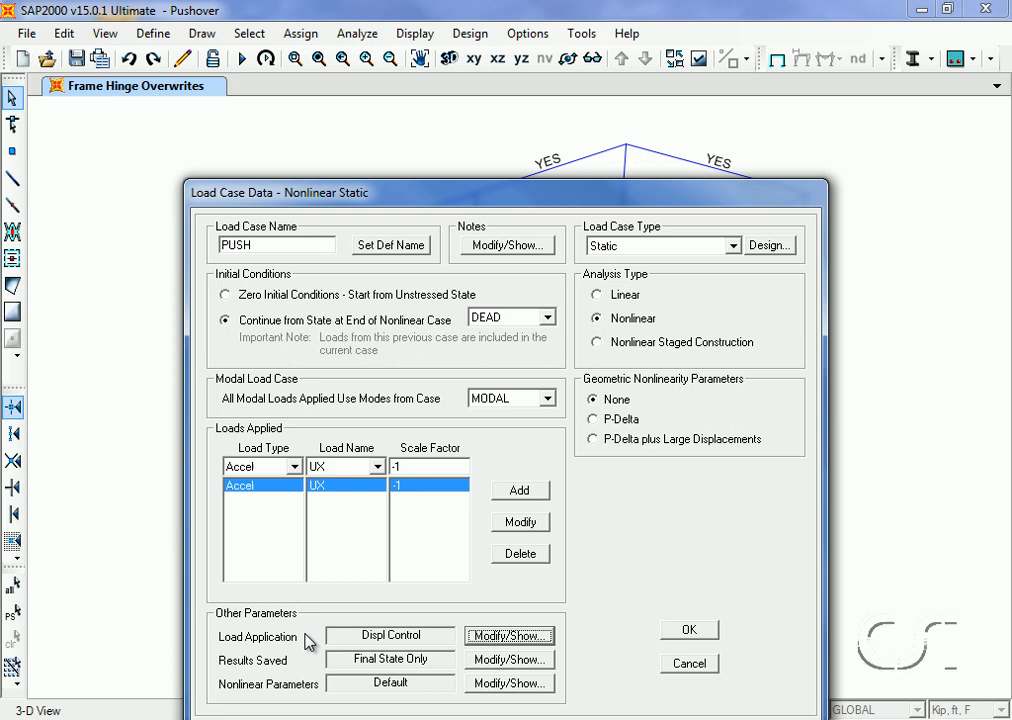
left_click(508, 659)
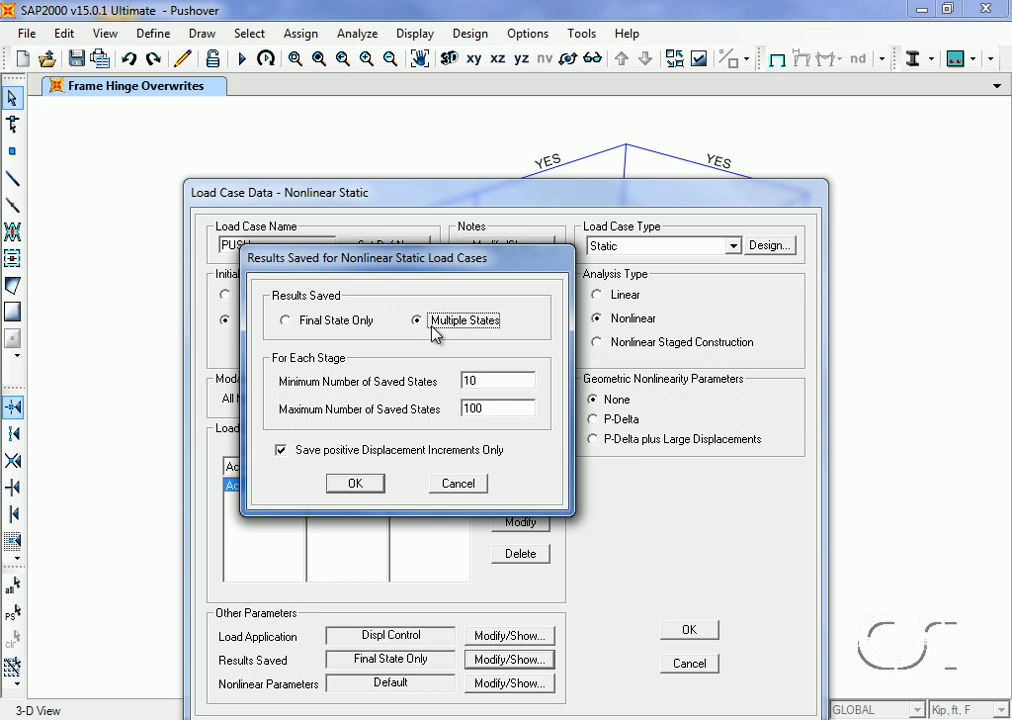
left_click(354, 483)
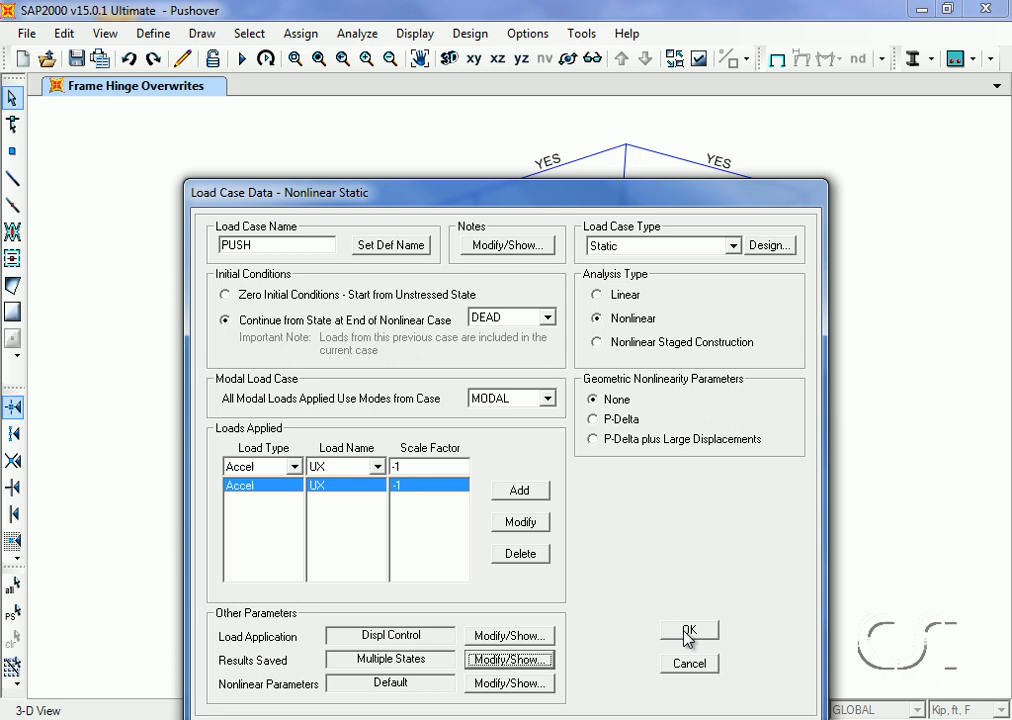
left_click(688, 630)
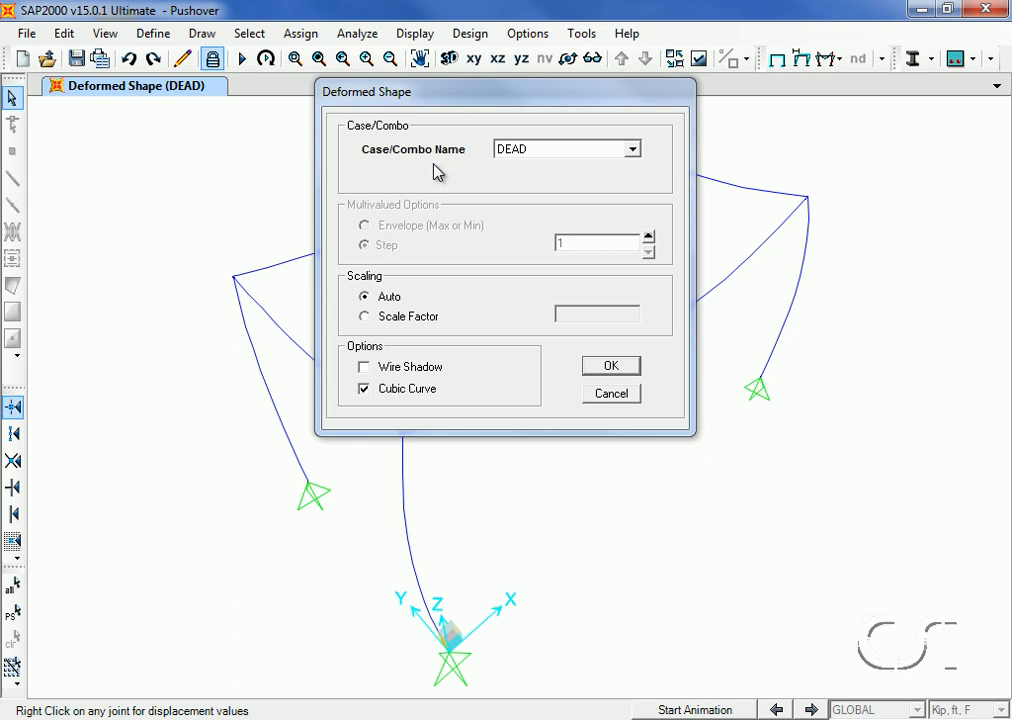
Show the PUSH deformed shape and step it forward to step 6 with coloured hinge states.
left_click(611, 365)
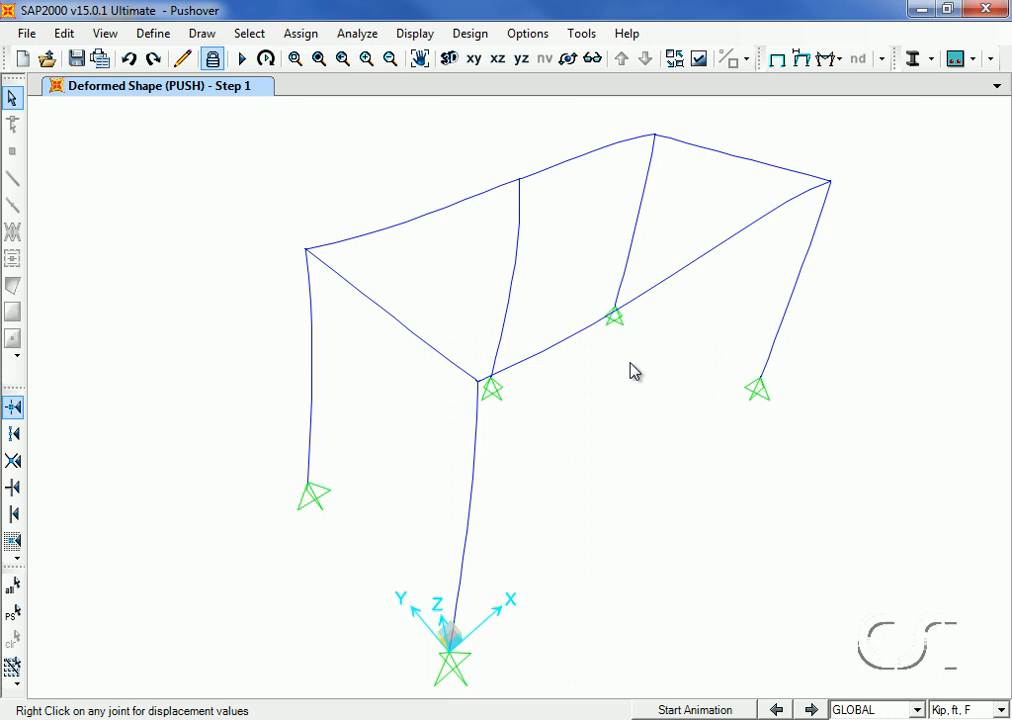
left_click(811, 709)
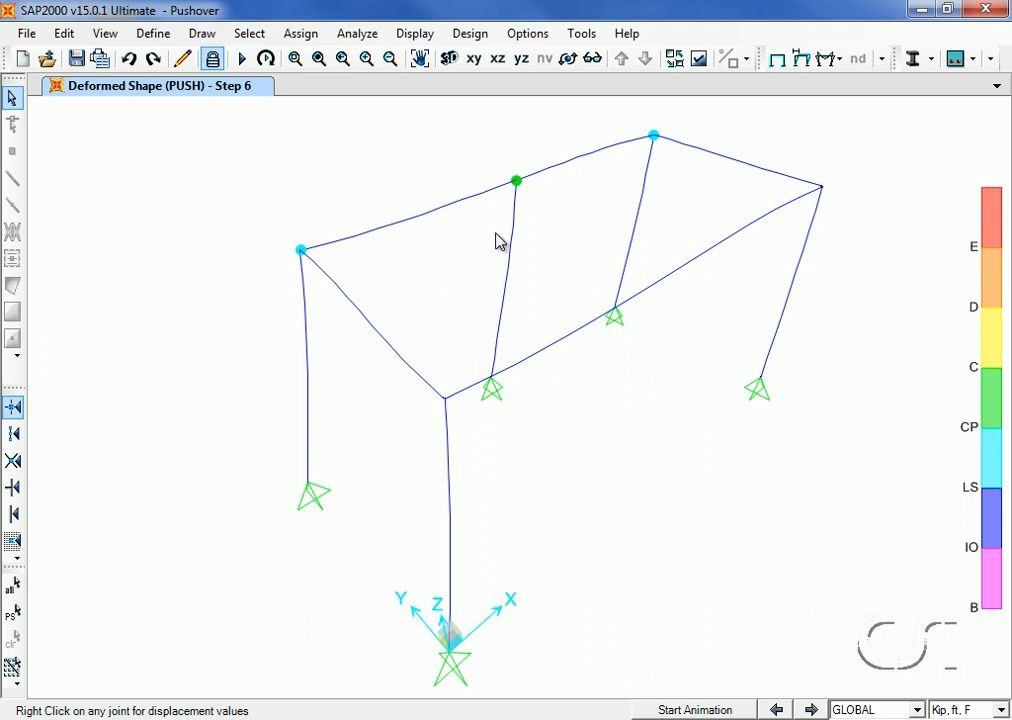
left_click(413, 33)
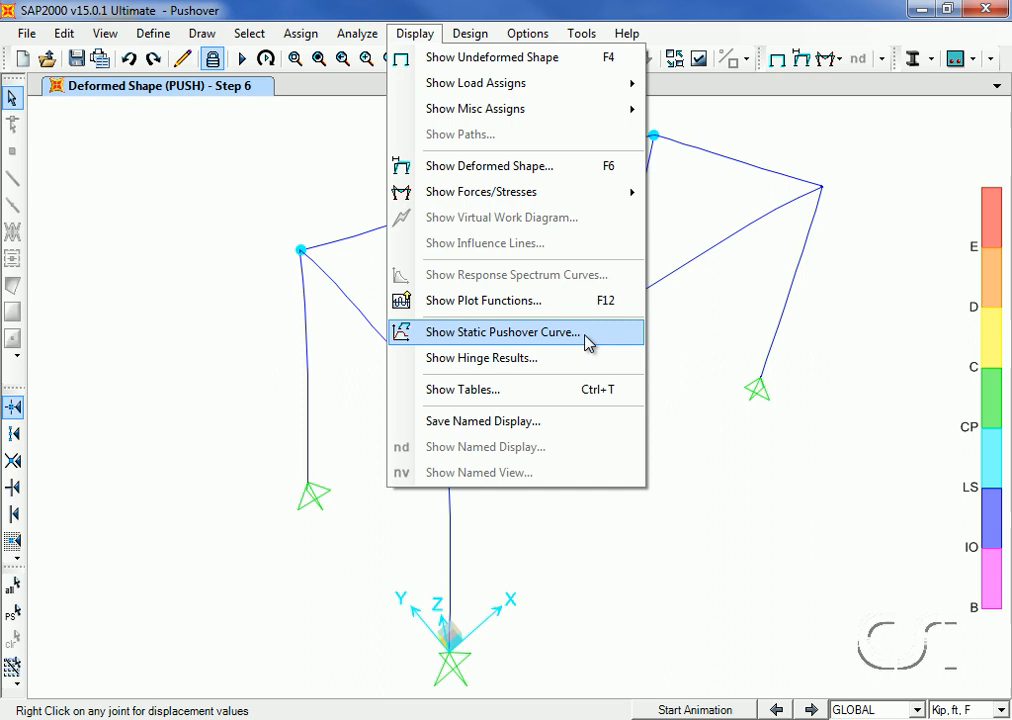
Plot the PUSH static pushover curve as an ATC-40 capacity spectrum.
left_click(502, 331)
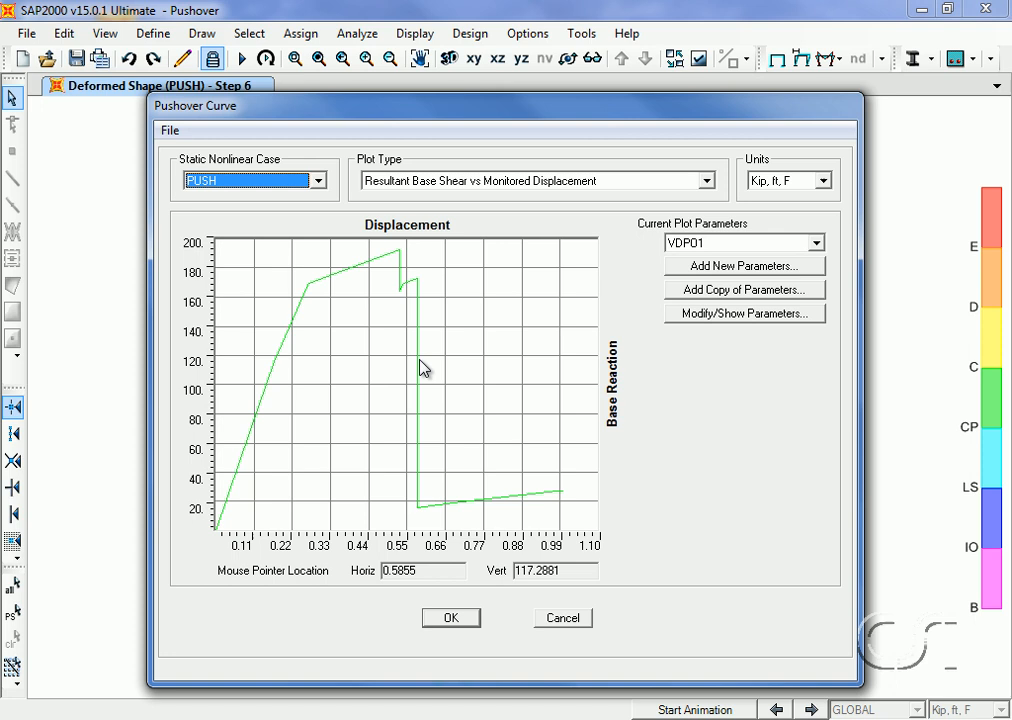
left_click(705, 180)
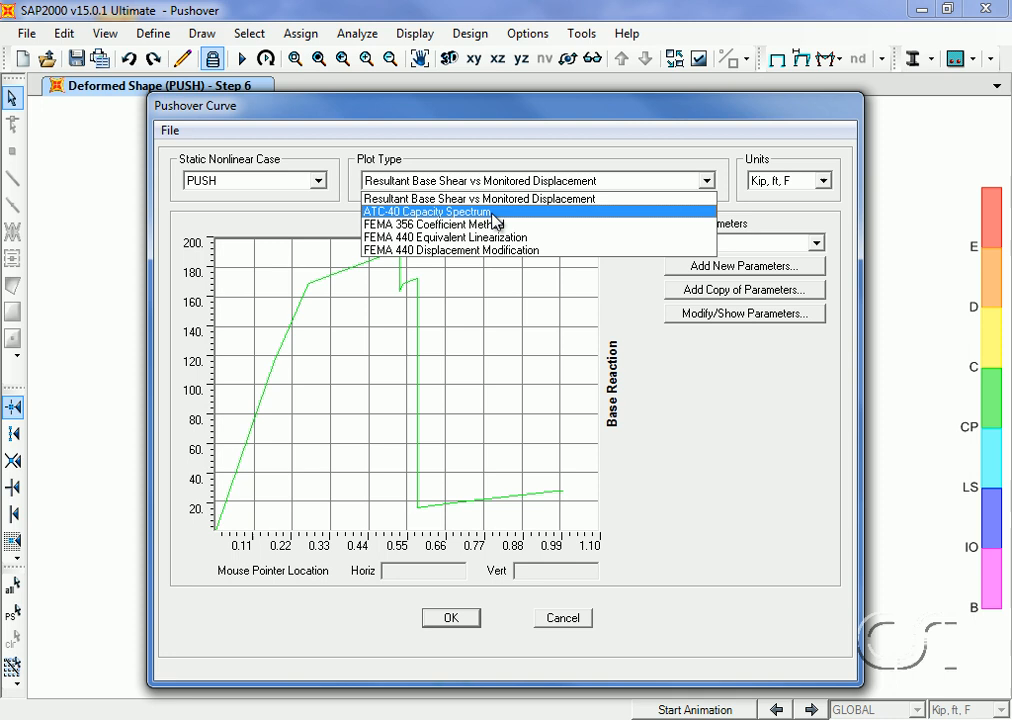
left_click(426, 212)
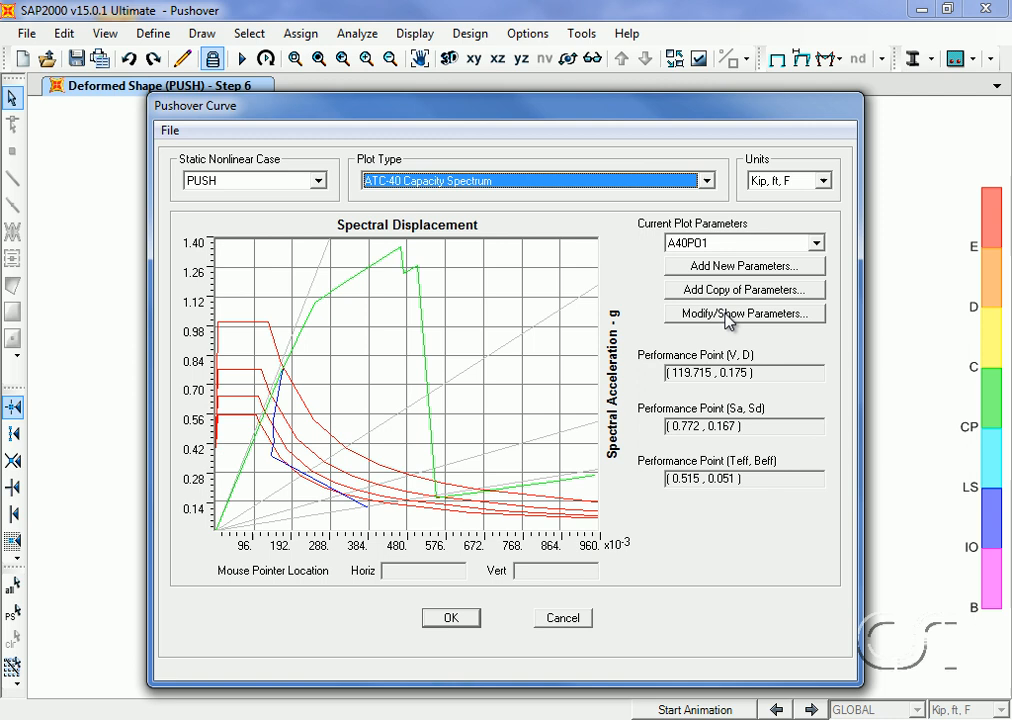
Set user coefficients Ca and Cv to 1, updating the performance point to V 181.984, D 0.409.
left_click(744, 313)
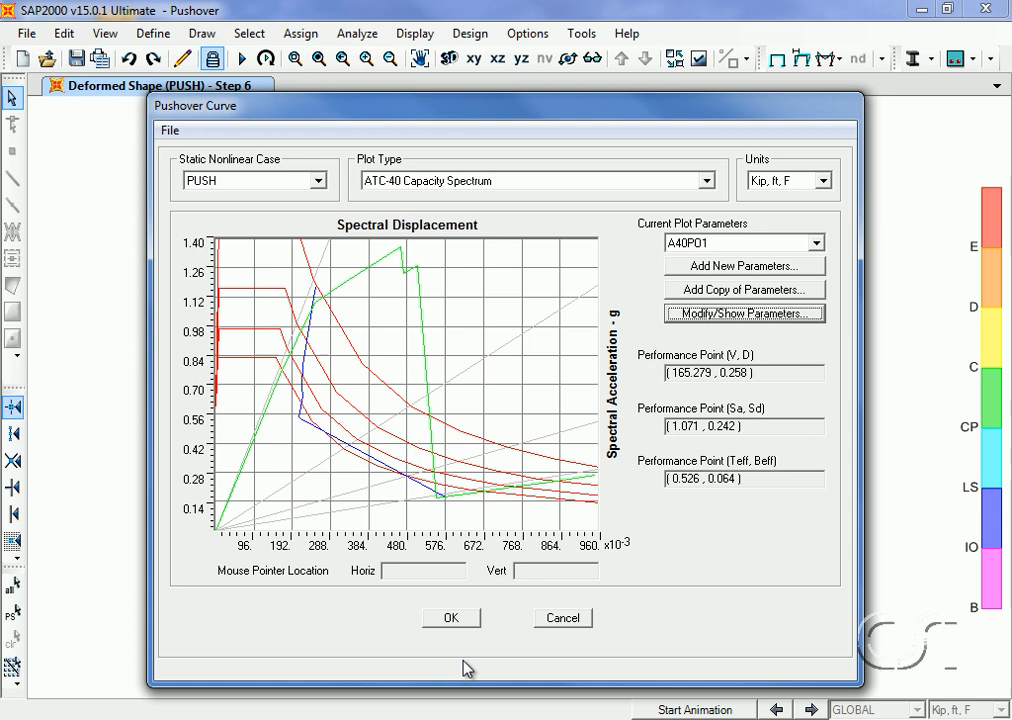
left_click(744, 313)
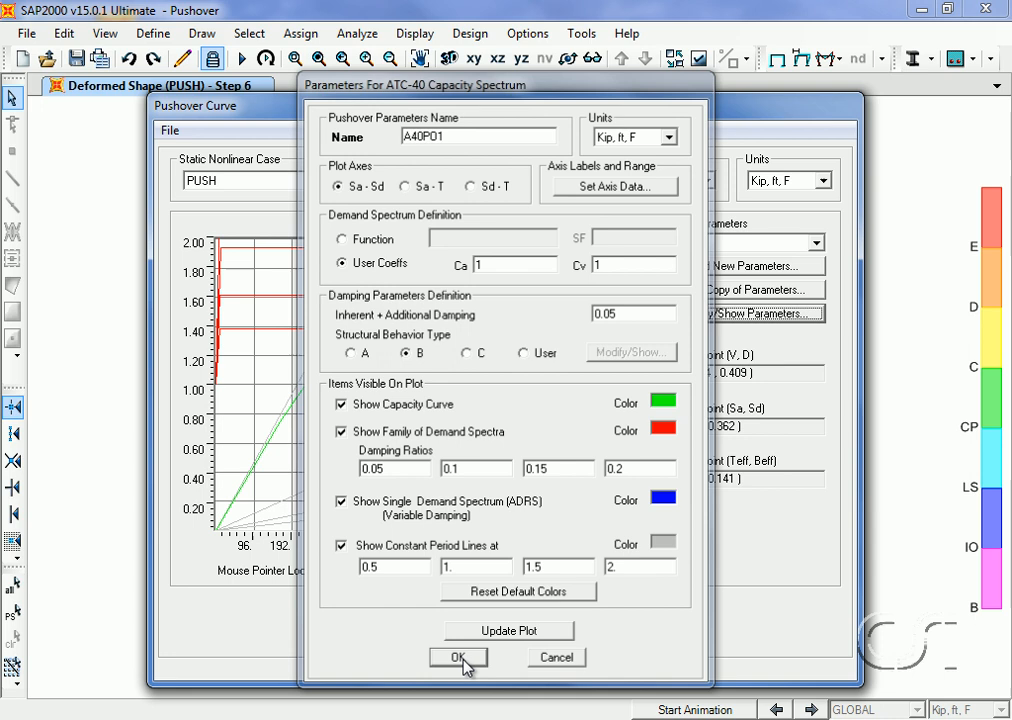
left_click(458, 657)
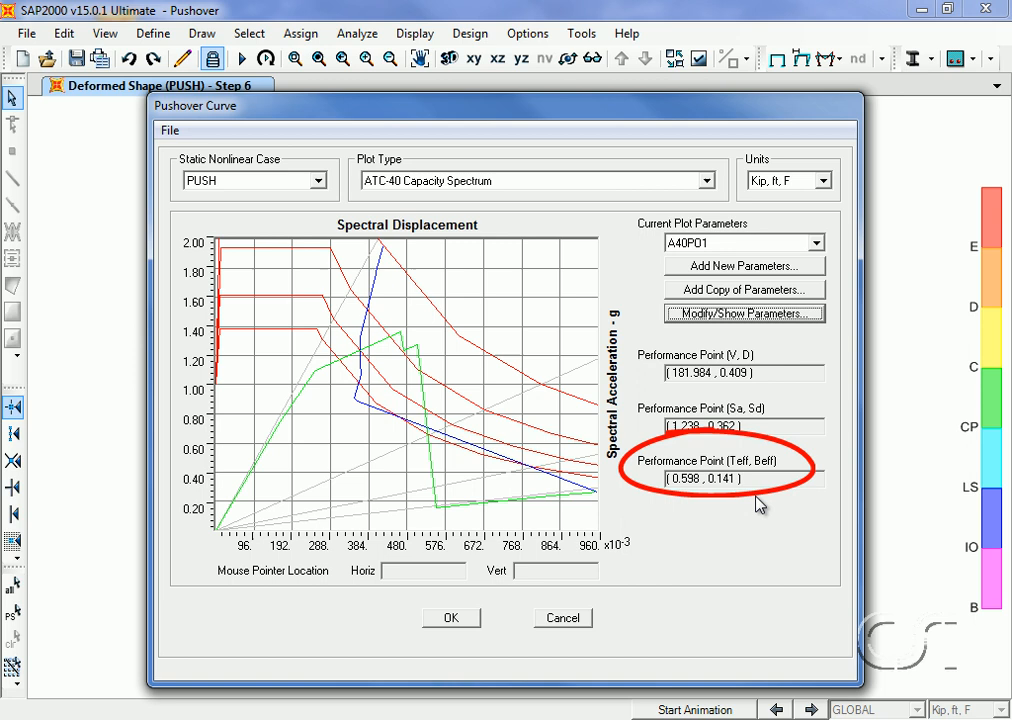
left_click(168, 130)
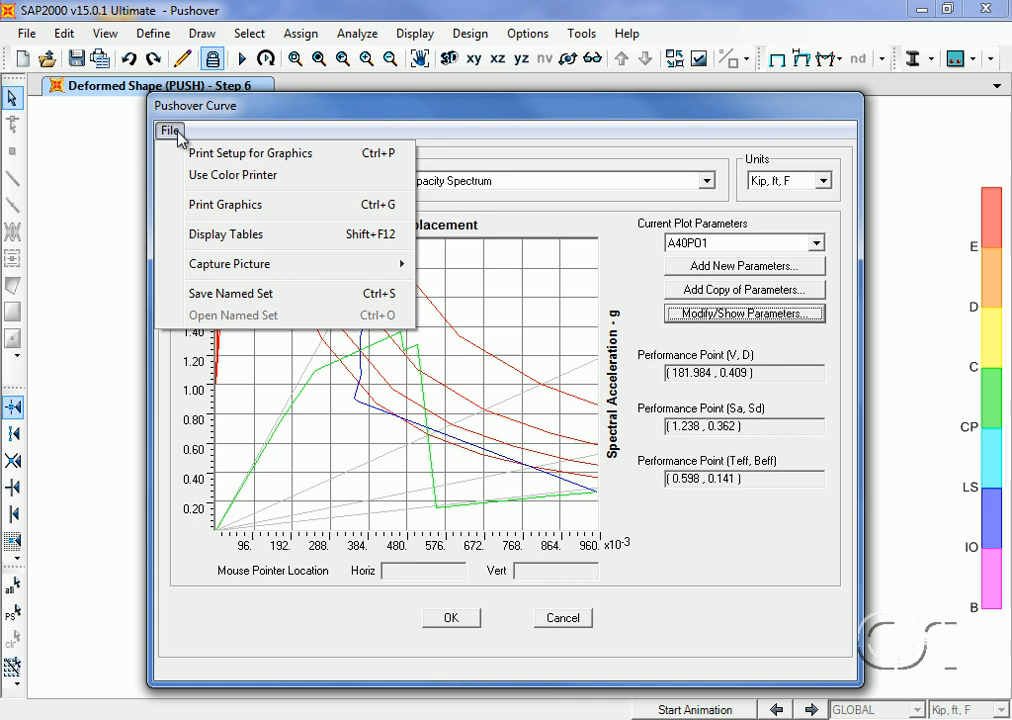
left_click(225, 234)
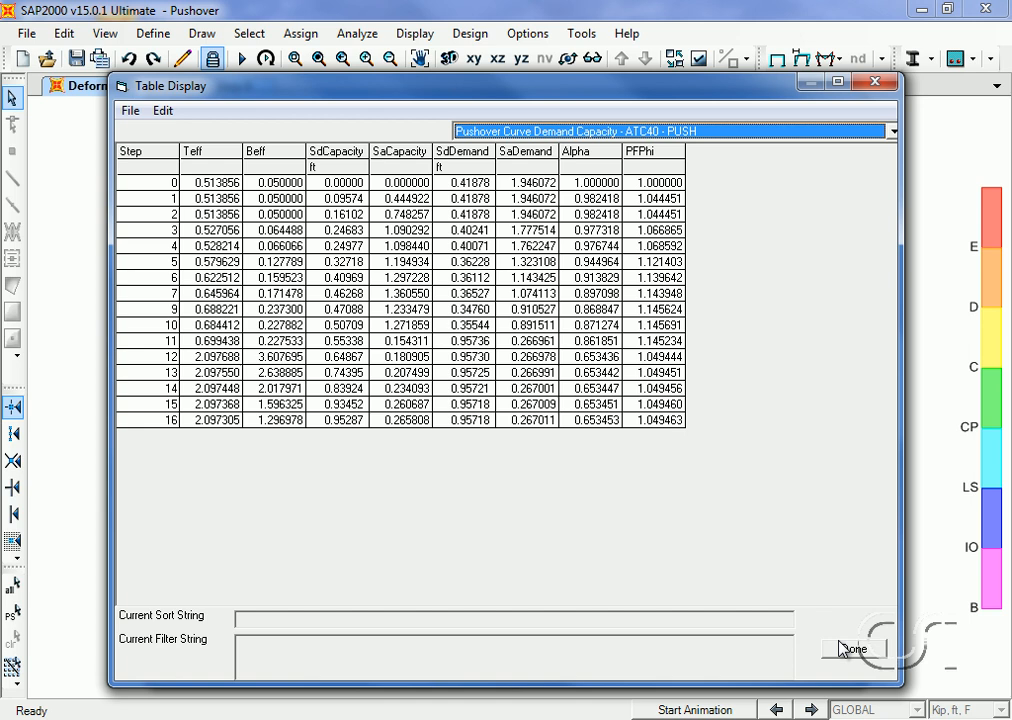
Close the ATC-40 demand-capacity table after reviewing it for the PUSH case.
left_click(854, 648)
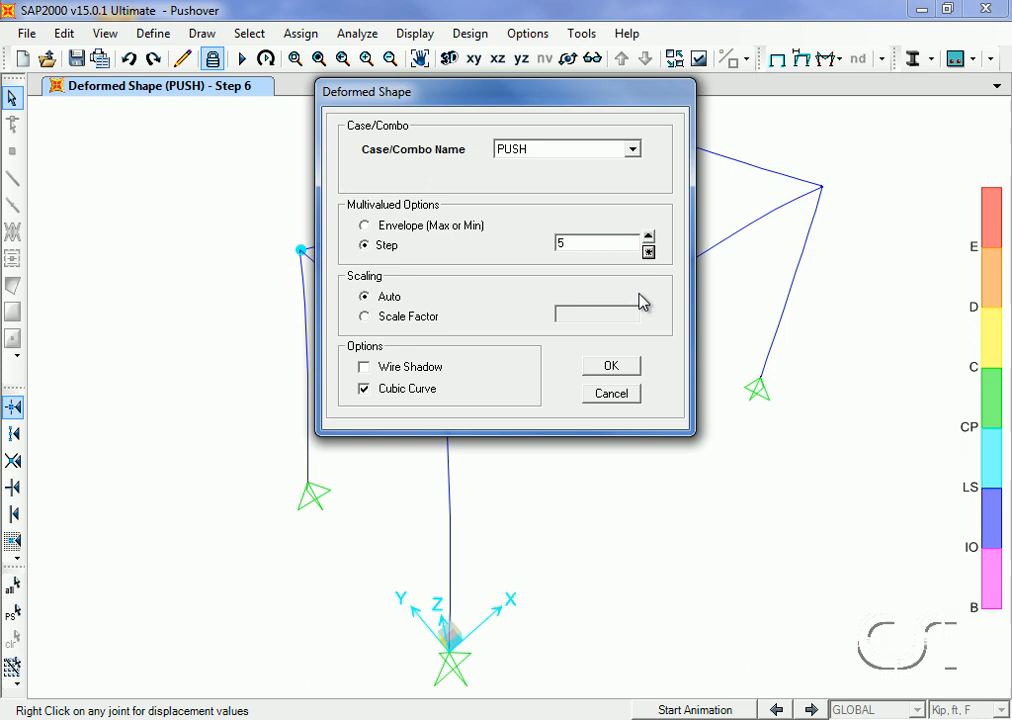
Display the PUSH deformed shape at step 6, showing a roof-joint hinge at collapse prevention.
left_click(611, 365)
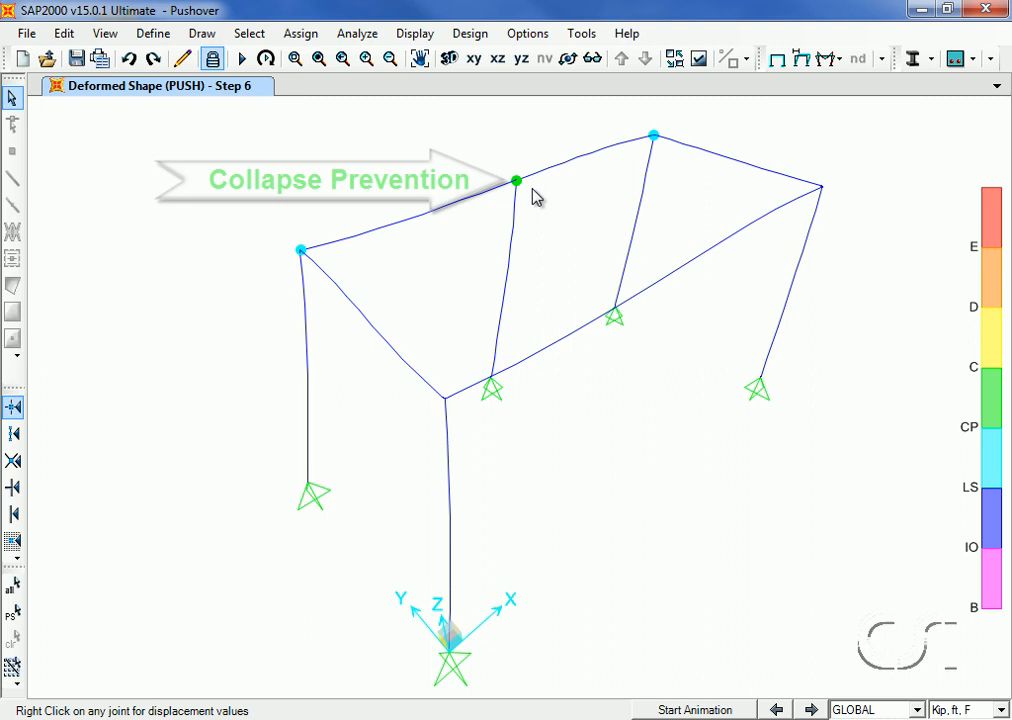
left_click(389, 58)
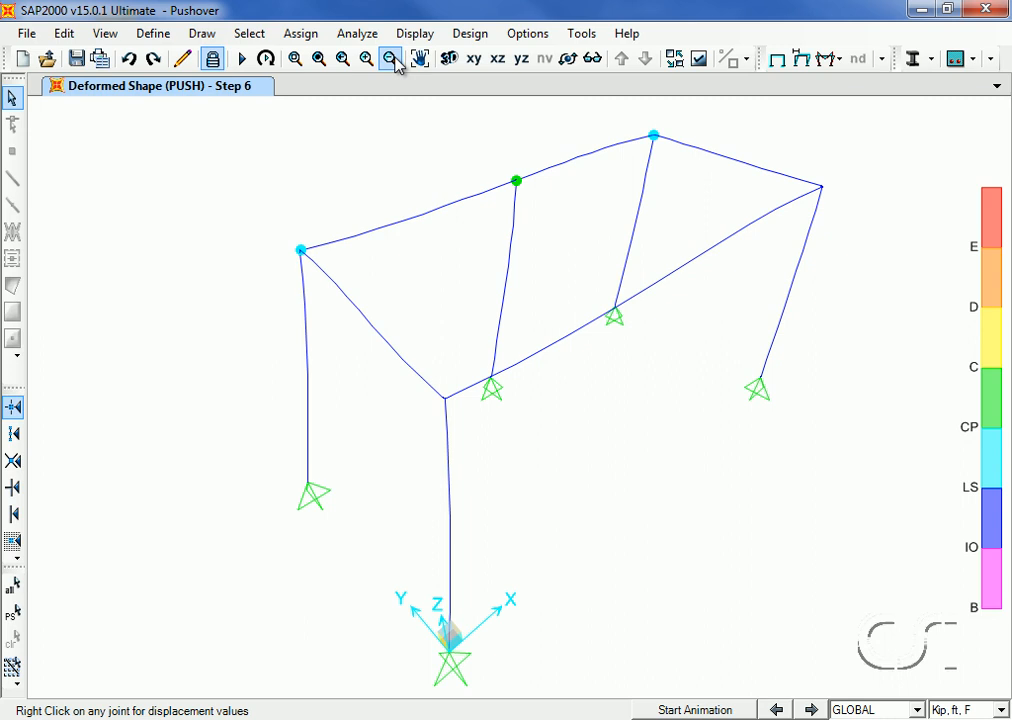
left_click(414, 33)
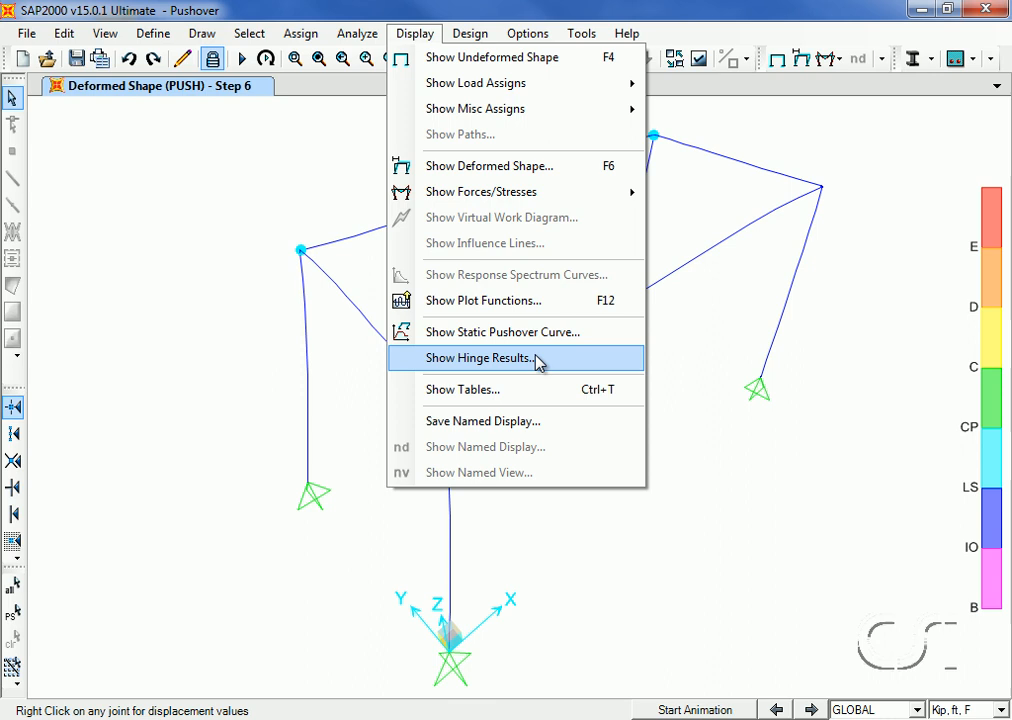
left_click(481, 358)
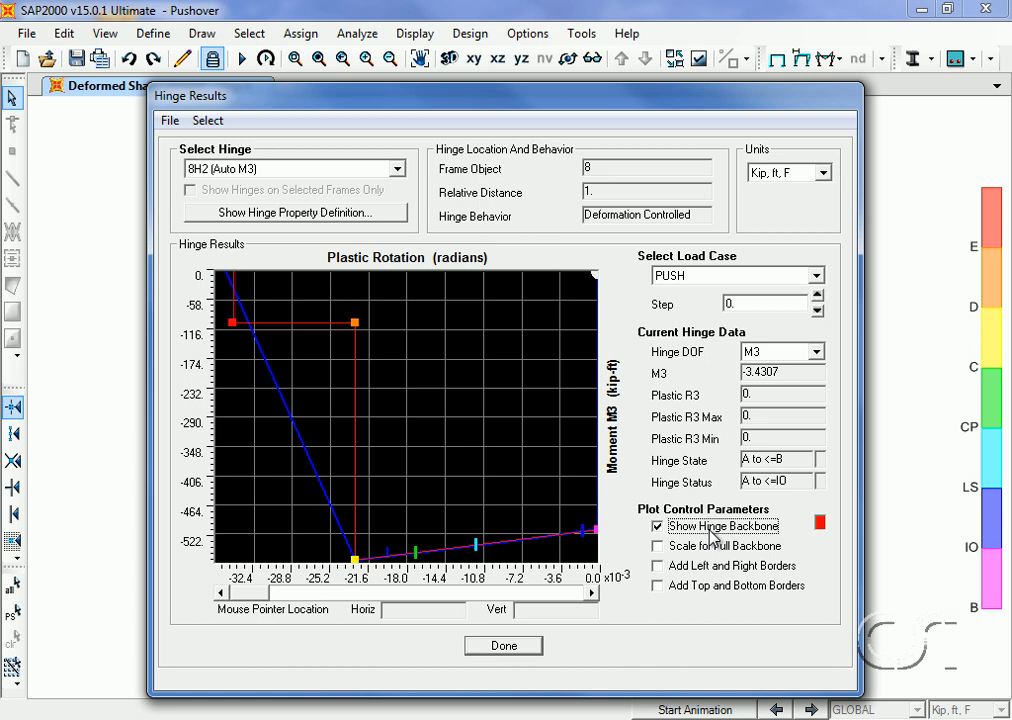
left_click(657, 585)
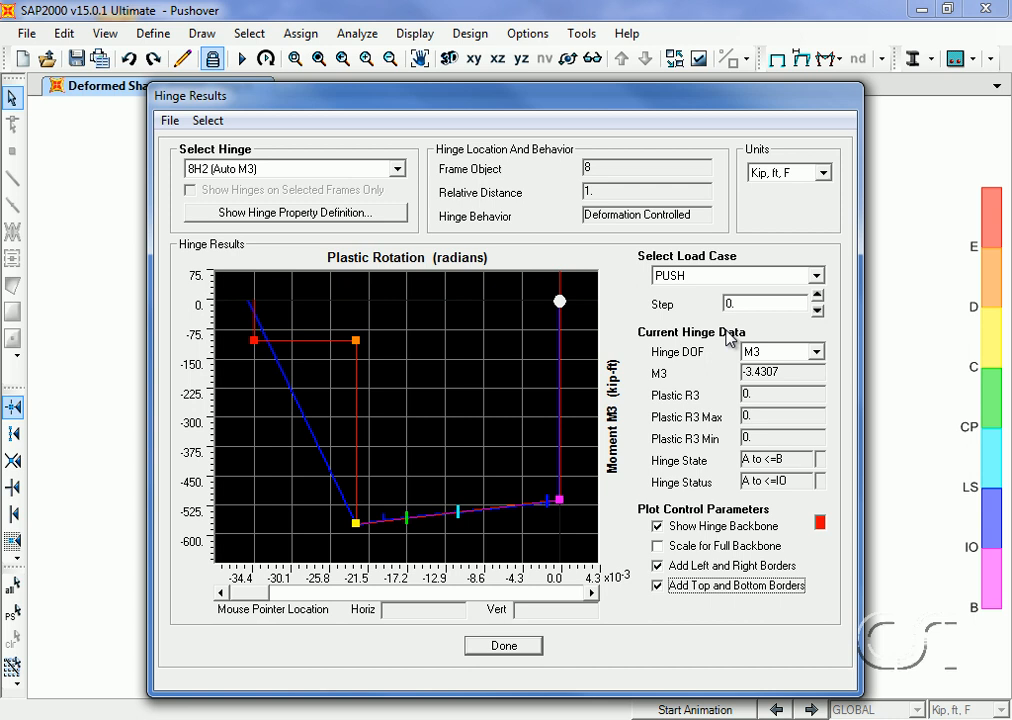
left_click(814, 298)
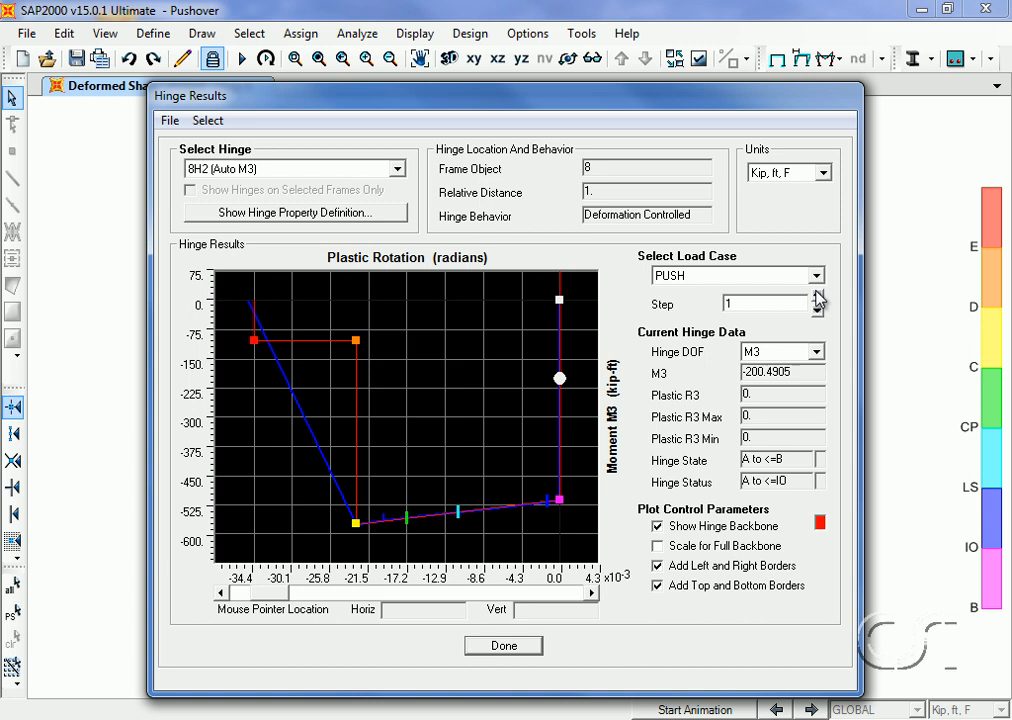
left_click(815, 299)
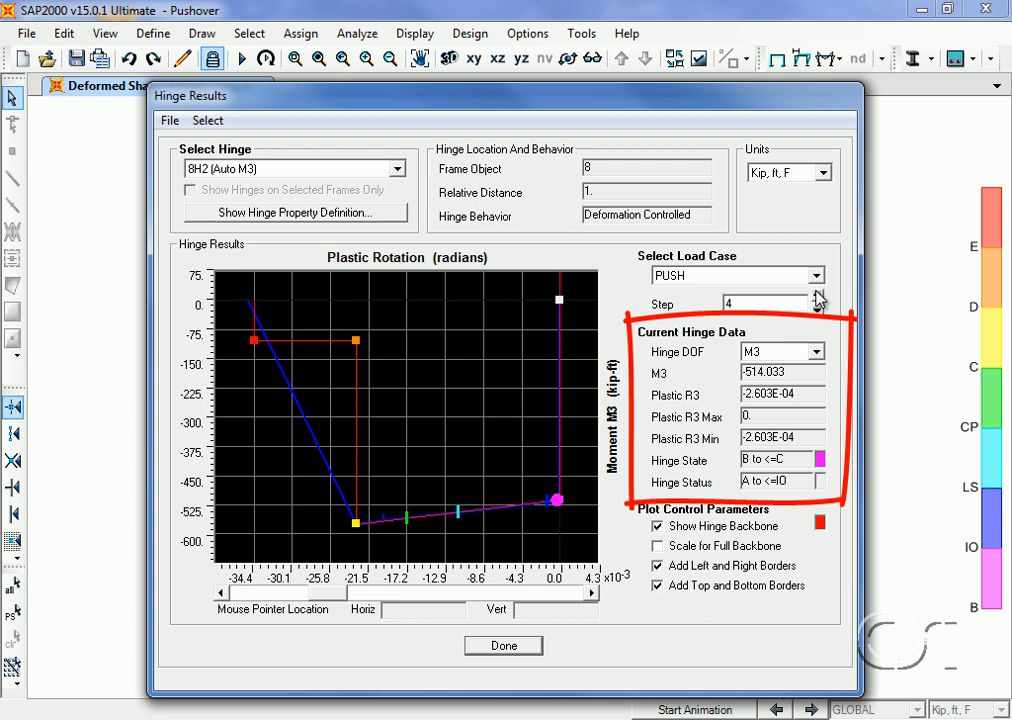
left_click(815, 300)
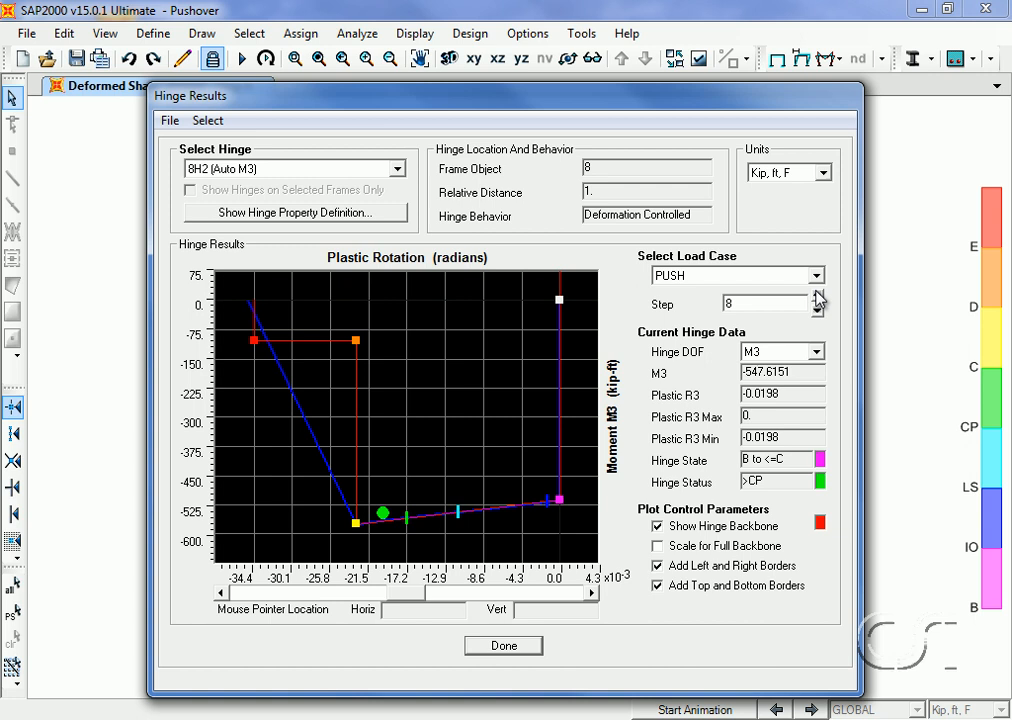
left_click(814, 298)
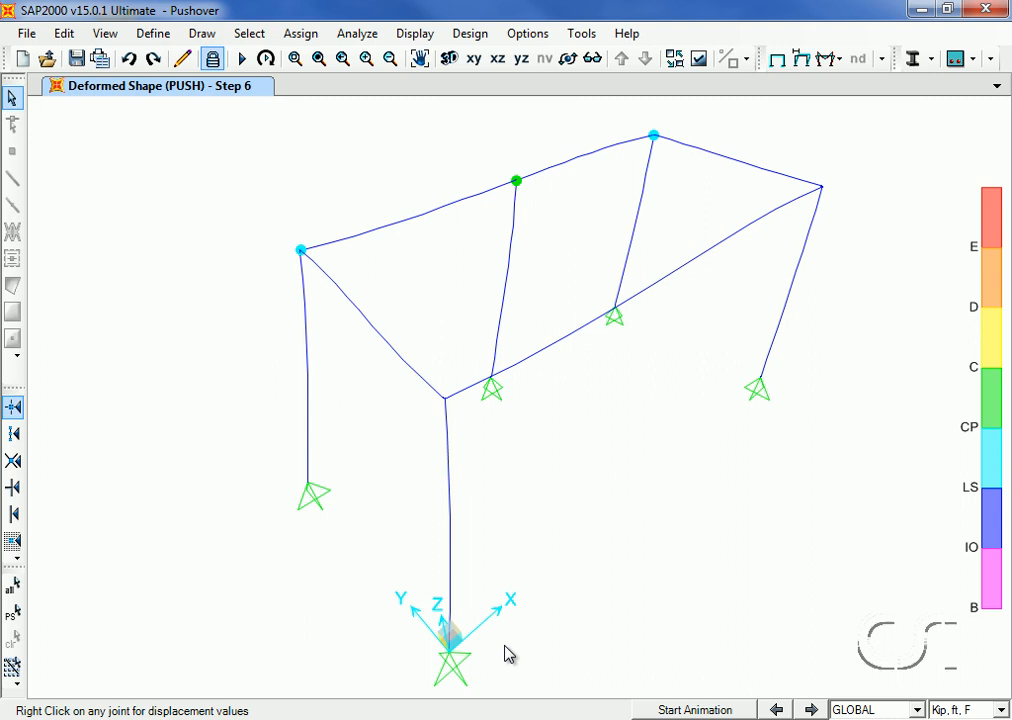
Plot the Moment 3-3 frame diagram for the PUSH case across all members.
left_click(414, 33)
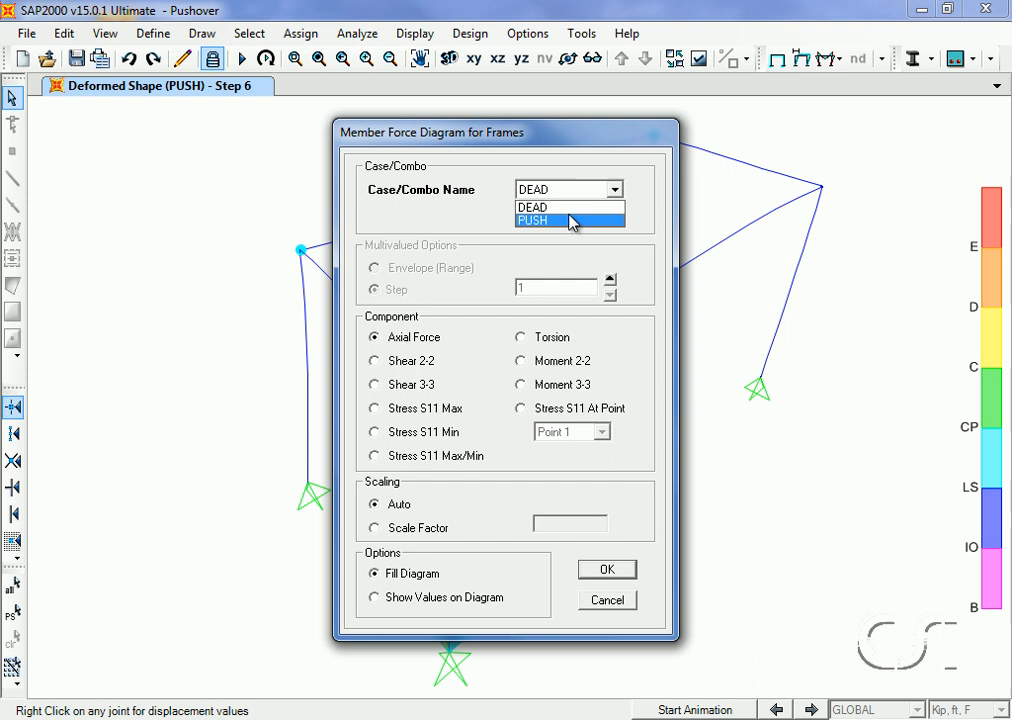
left_click(534, 219)
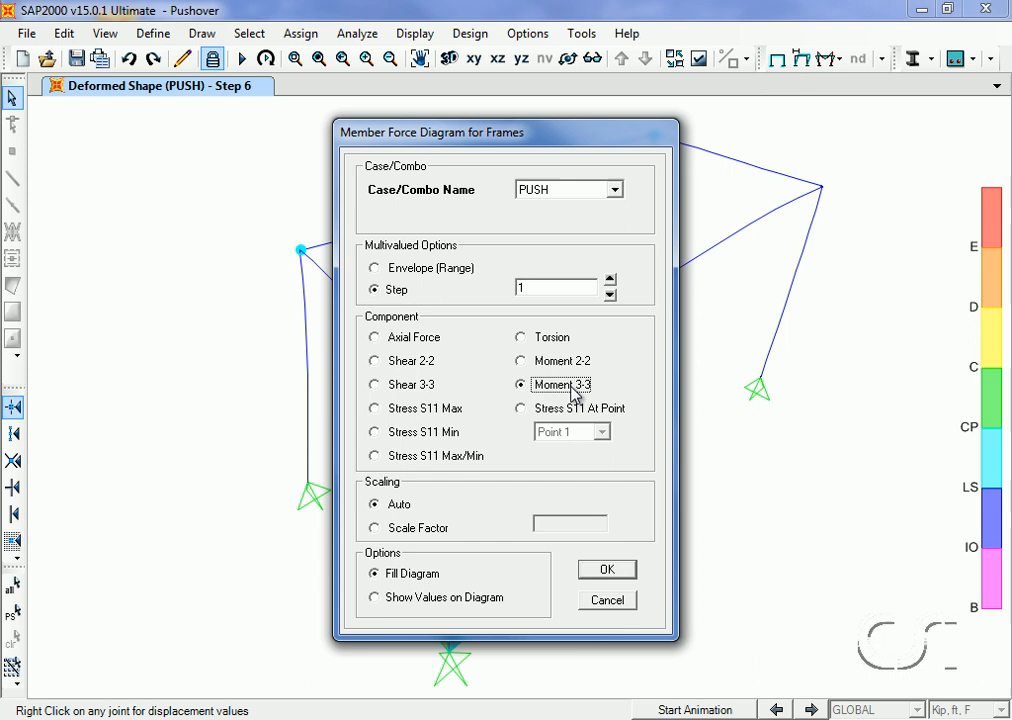
left_click(606, 569)
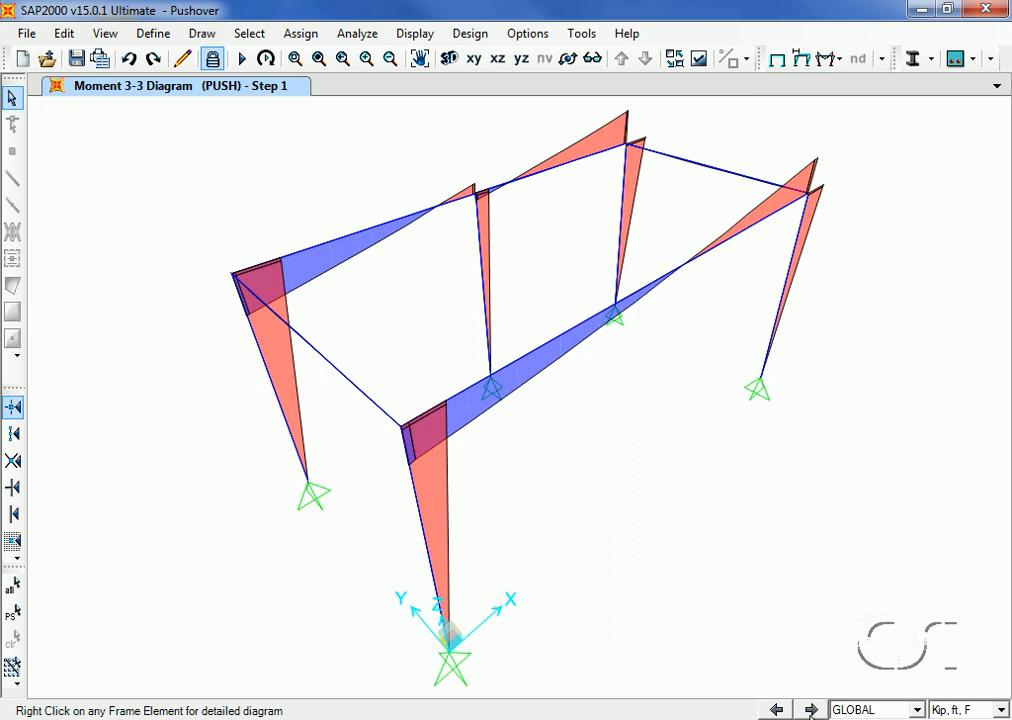